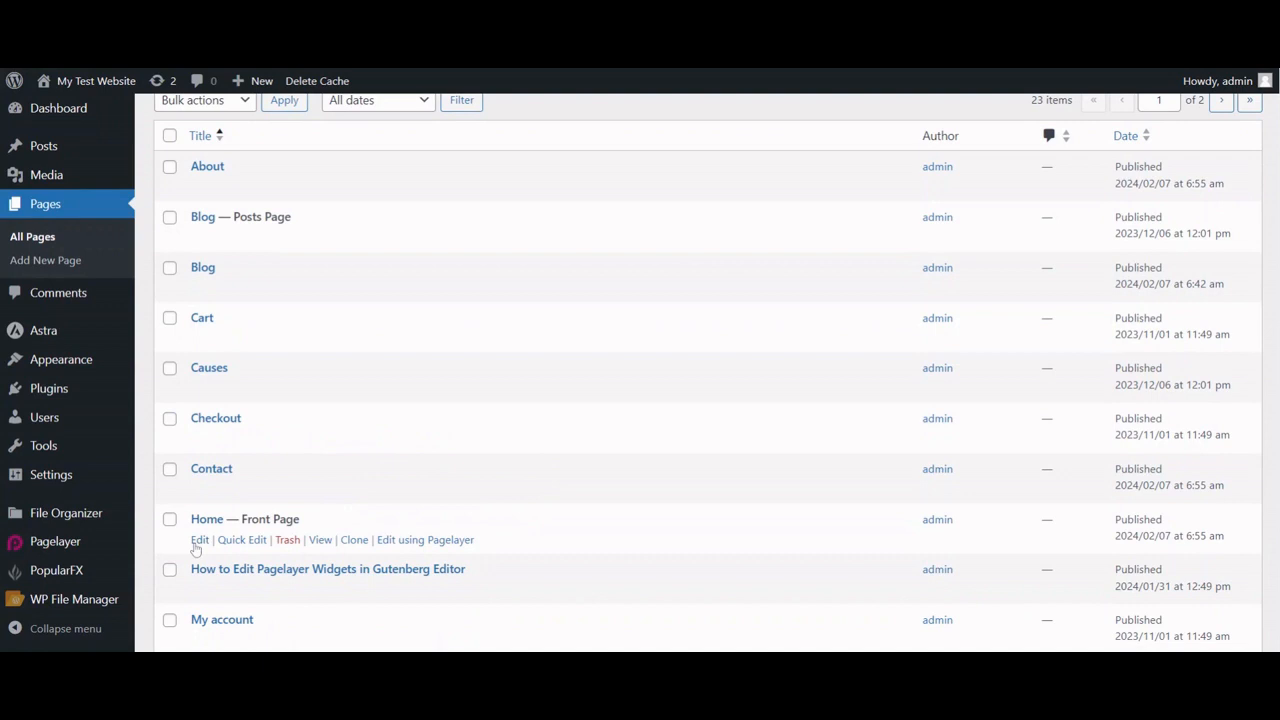
Step: Edit the Home front page and scroll through its interior-design layout, returning to the top
left_click(200, 540)
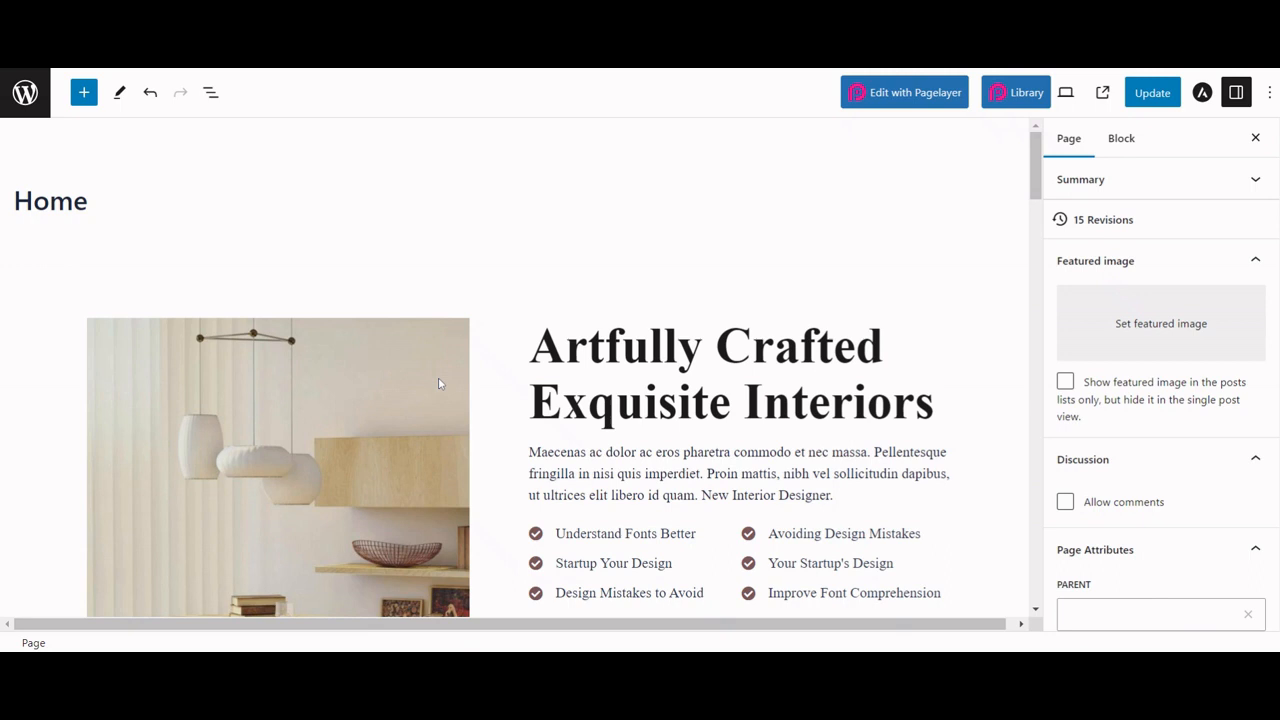
scroll("down", 3)
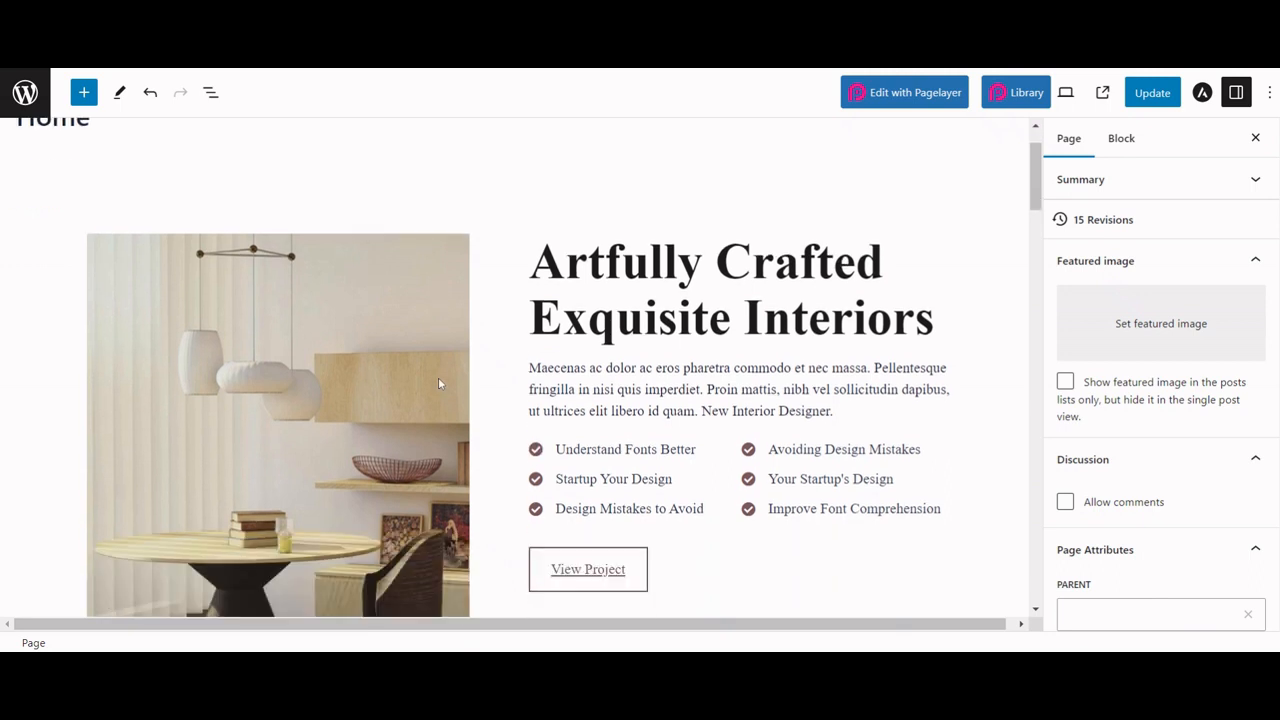
scroll("down", 3)
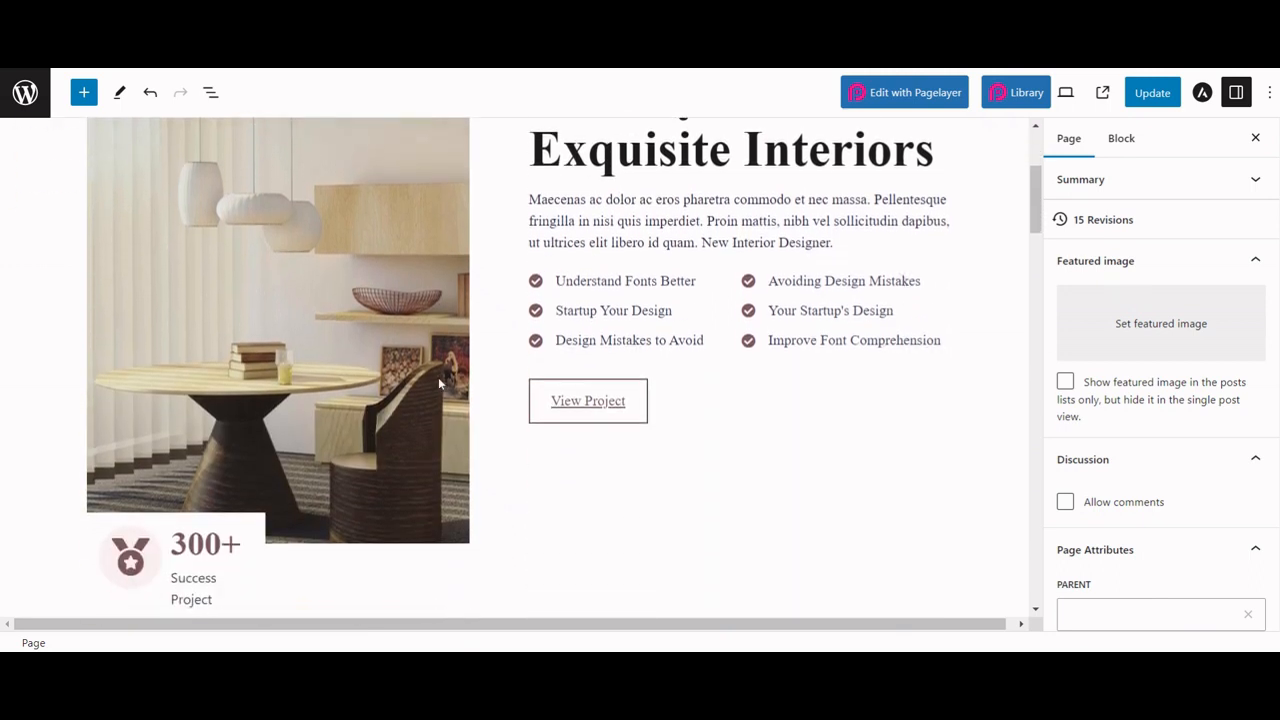
scroll("down", 3)
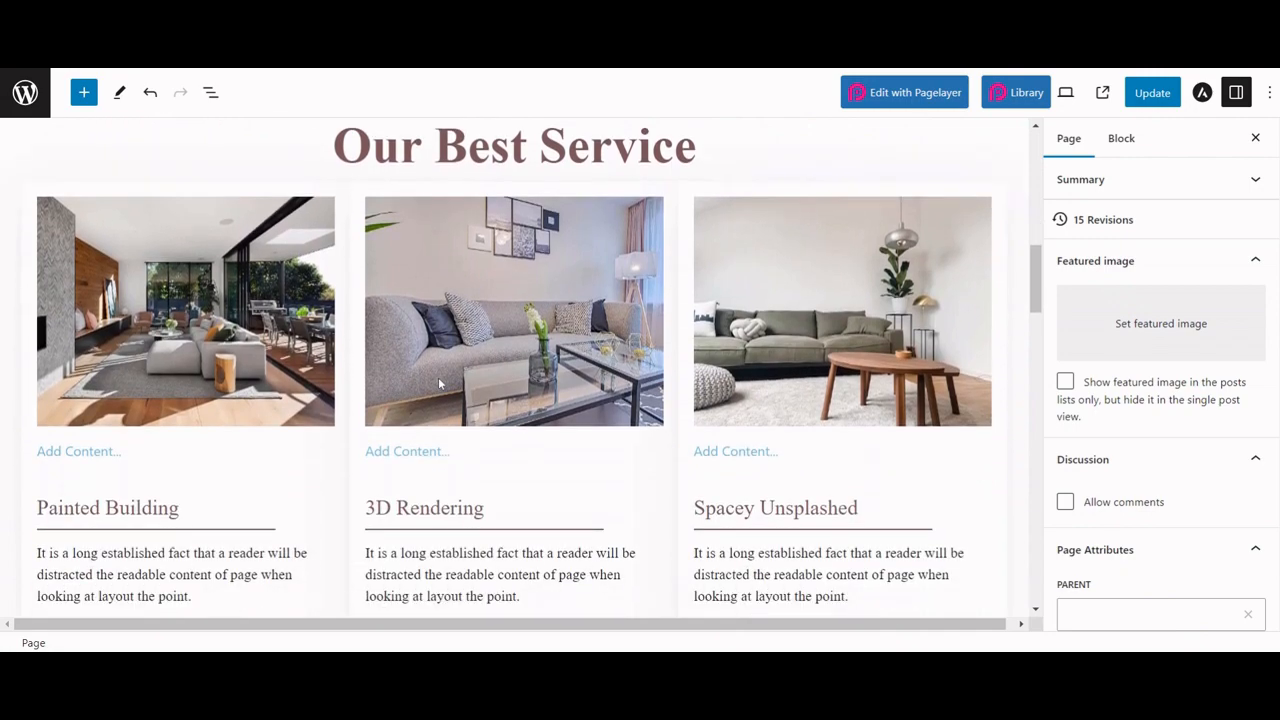
scroll("down", 3)
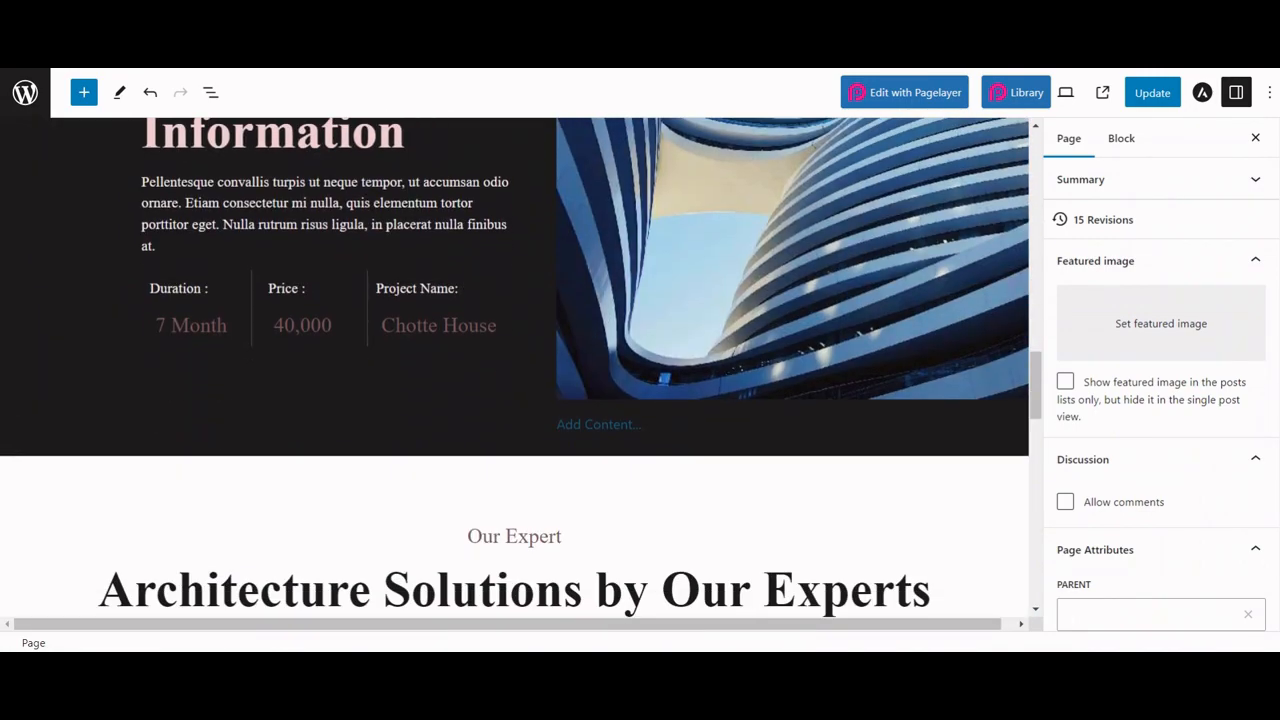
scroll("down", 3)
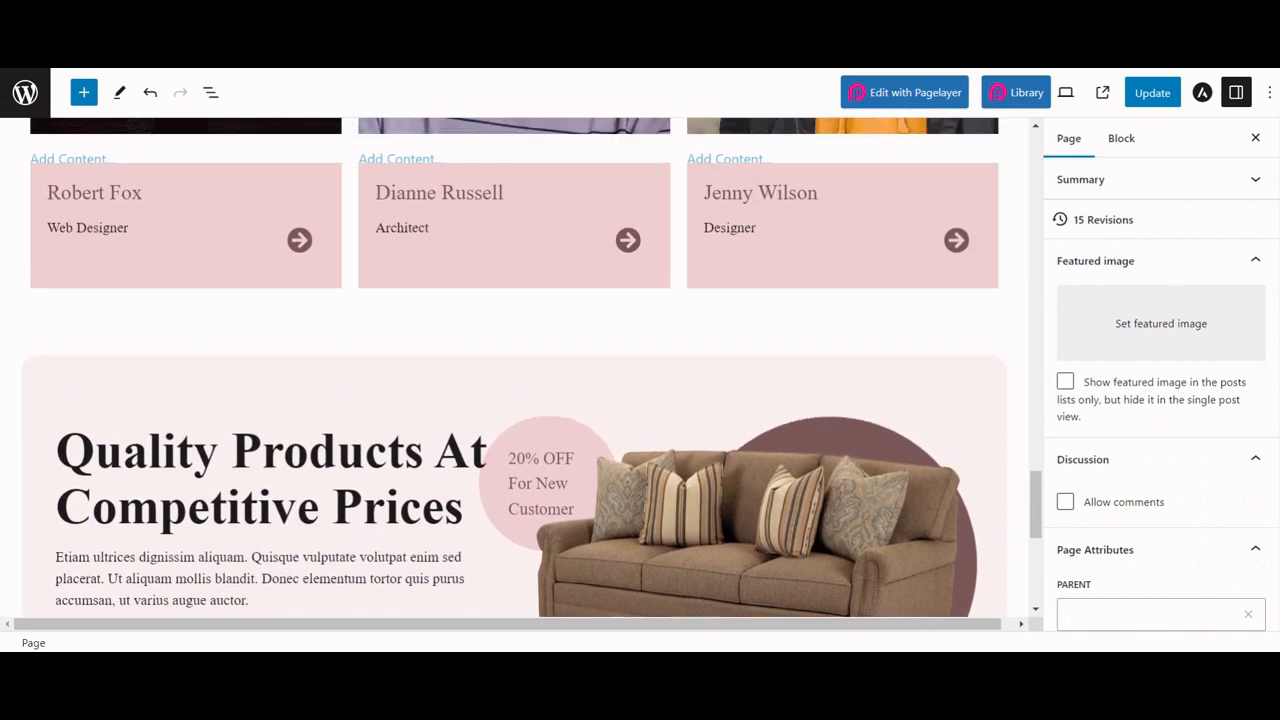
scroll("down", 3)
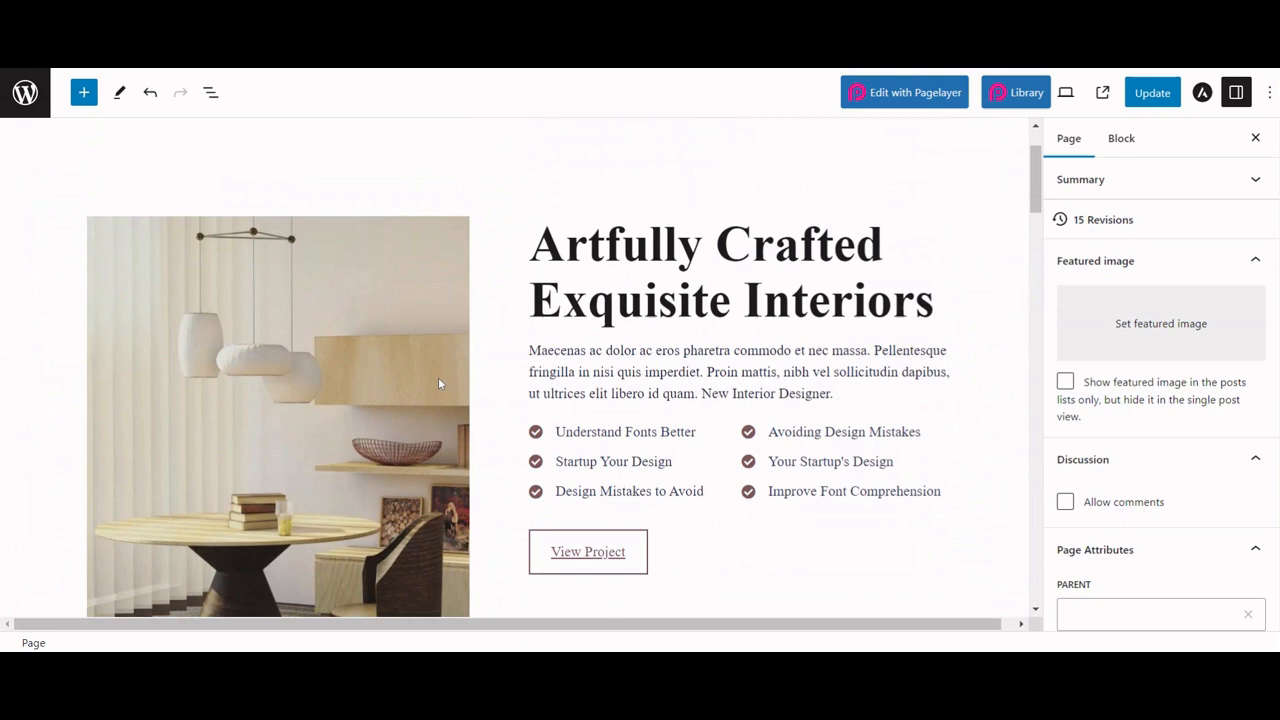
scroll("up", 3)
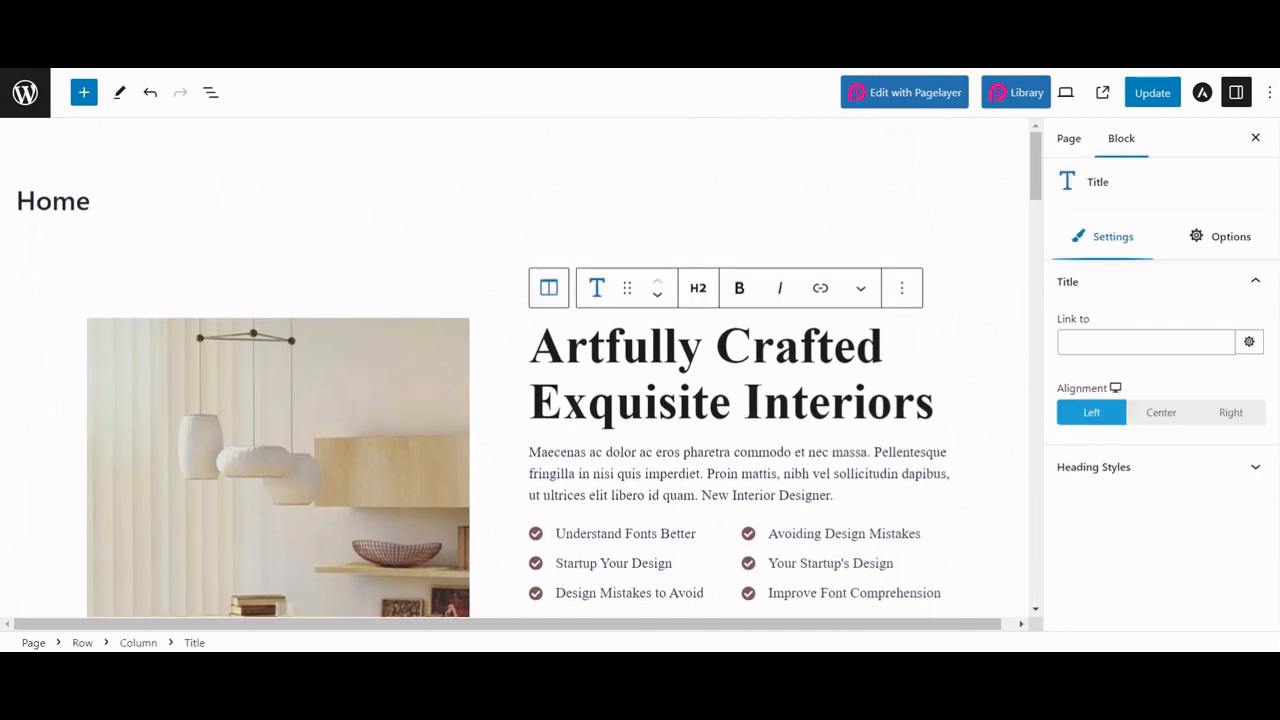
Step: Italicize the 'Artfully Crafted Exquisite Interiors' heading
left_click(932, 402)
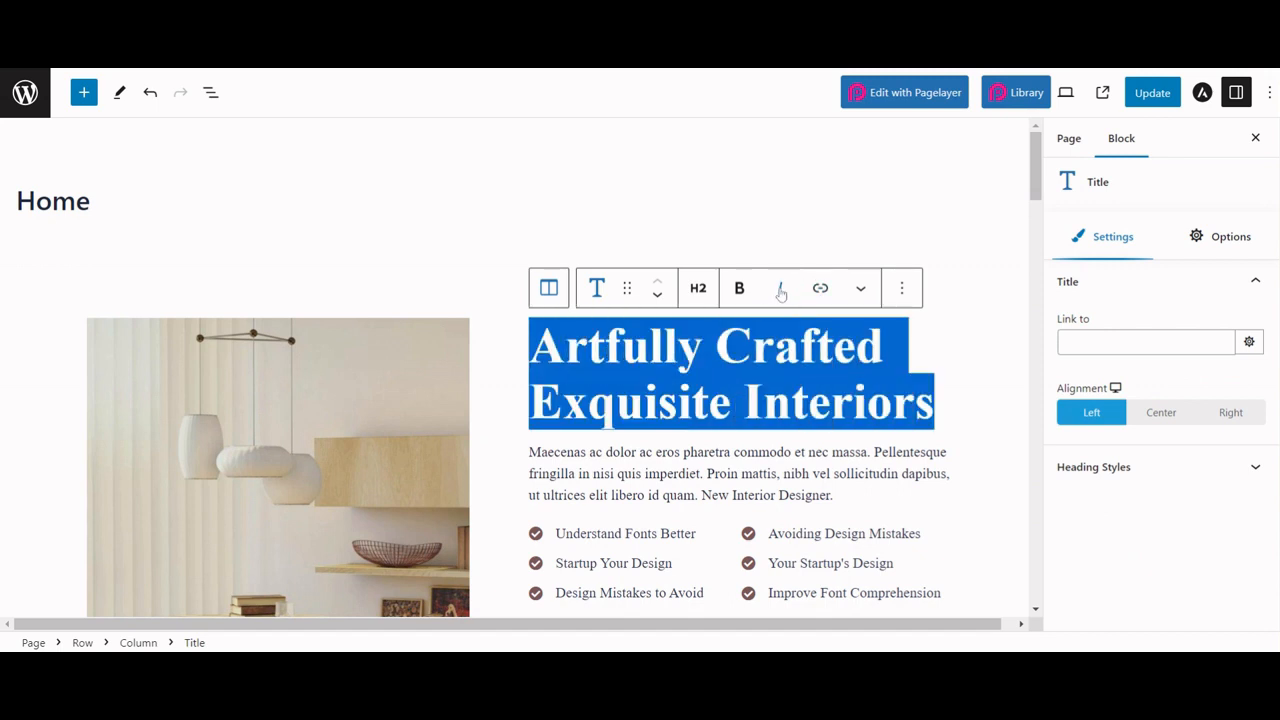
left_click(780, 288)
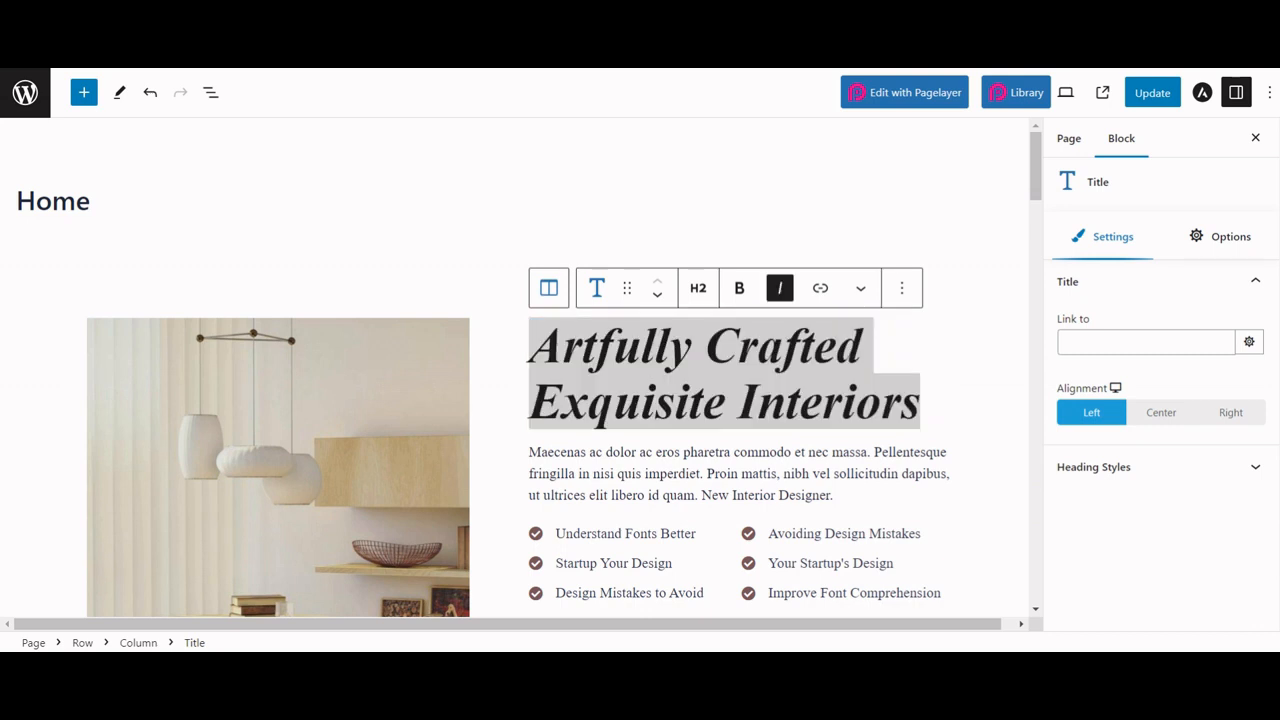
left_click(780, 288)
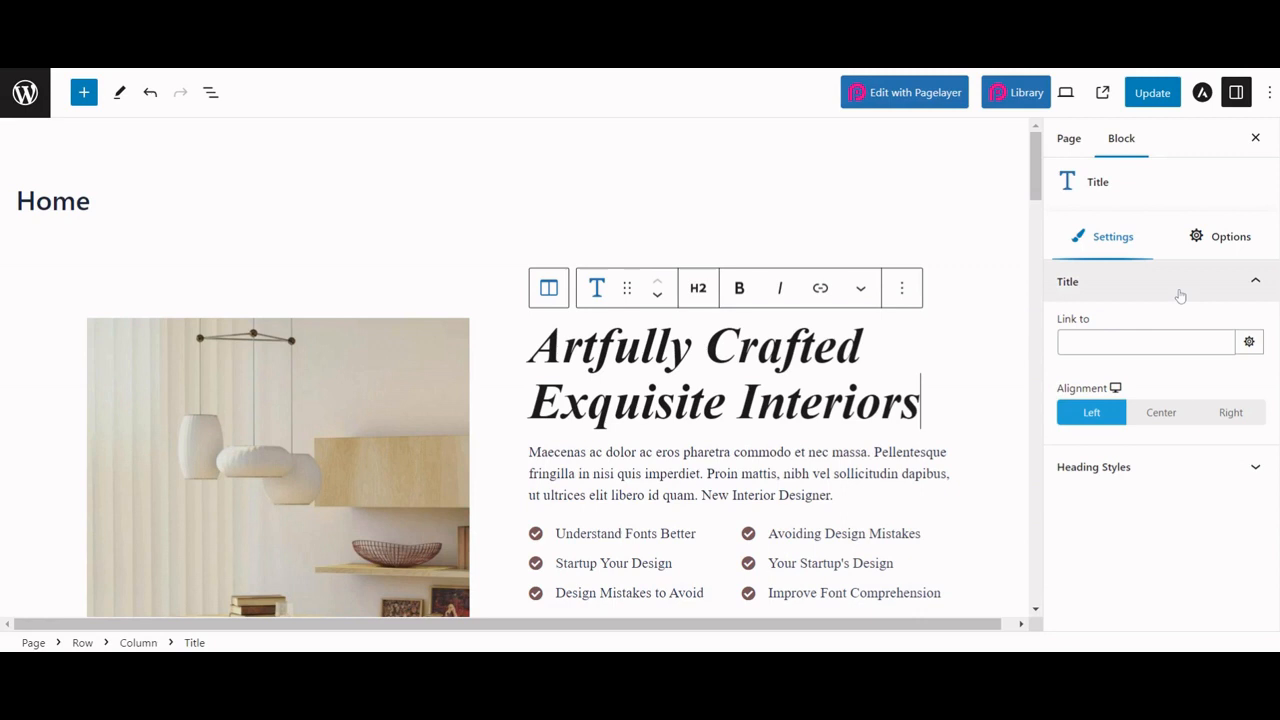
mouse_move(1080, 432)
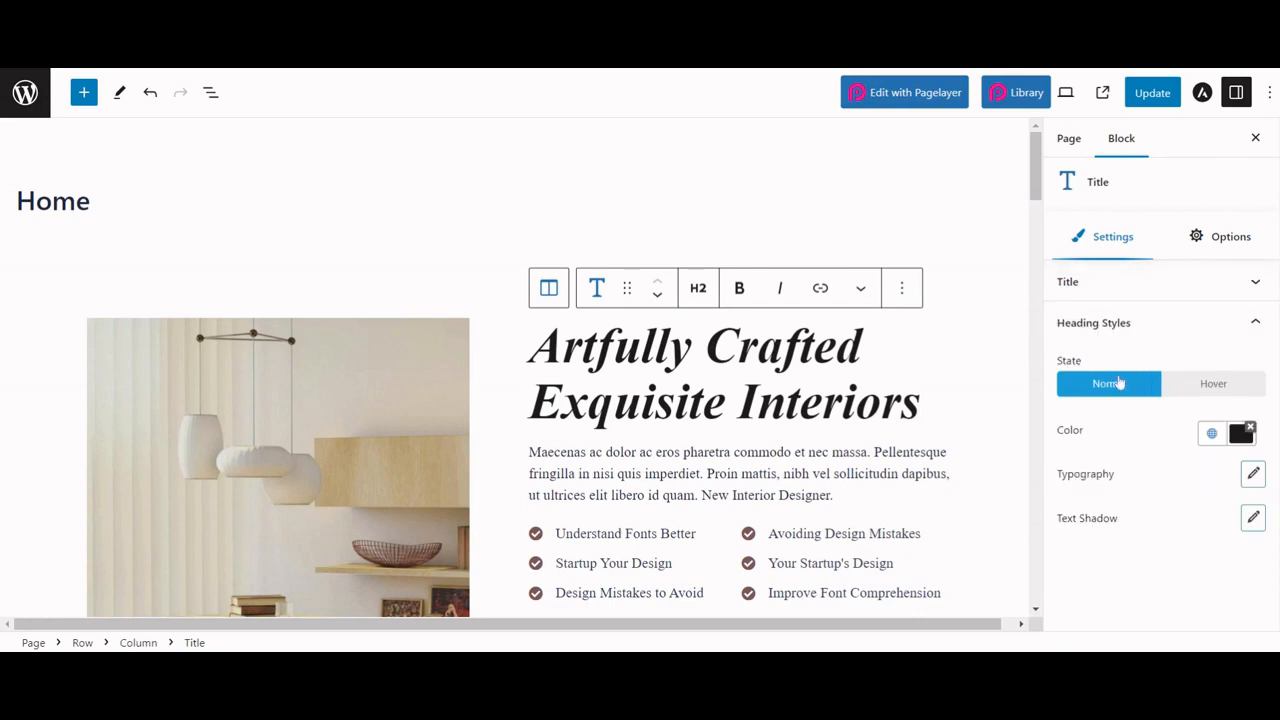
Step: Browse the heading's Normal-state style and background/border Options panels
left_click(1232, 236)
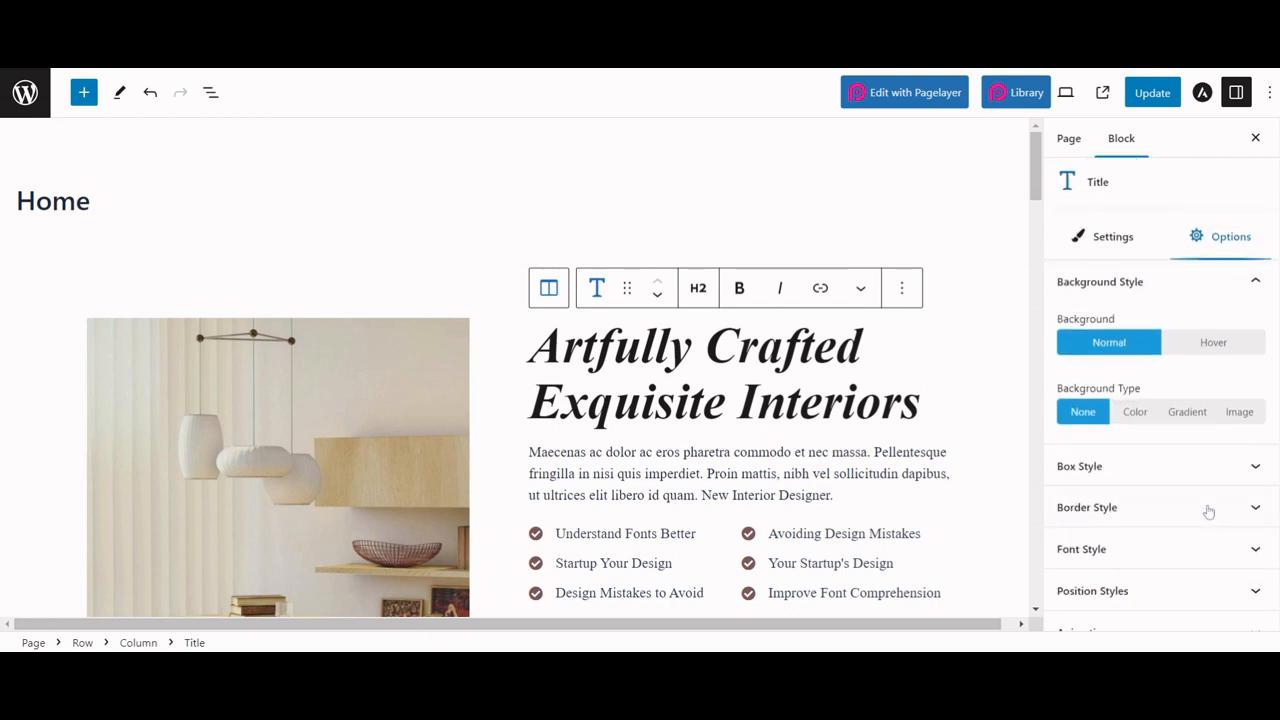
left_click(1112, 236)
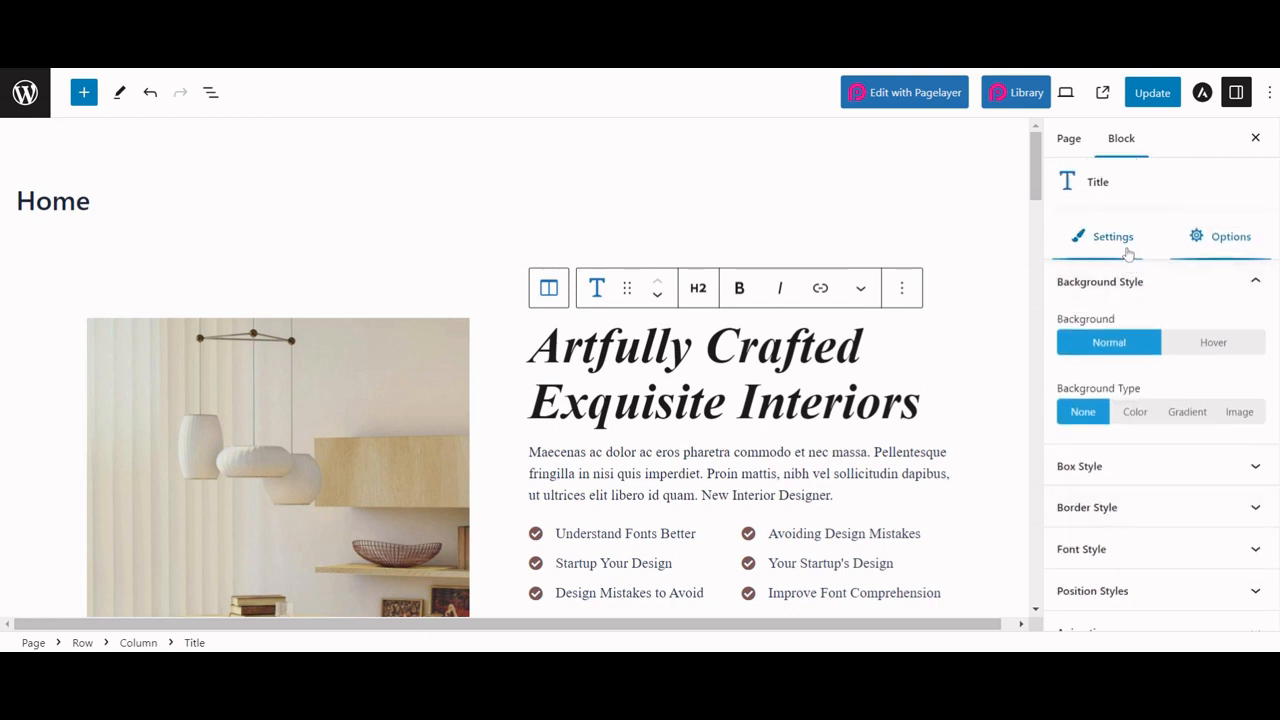
left_click(1112, 236)
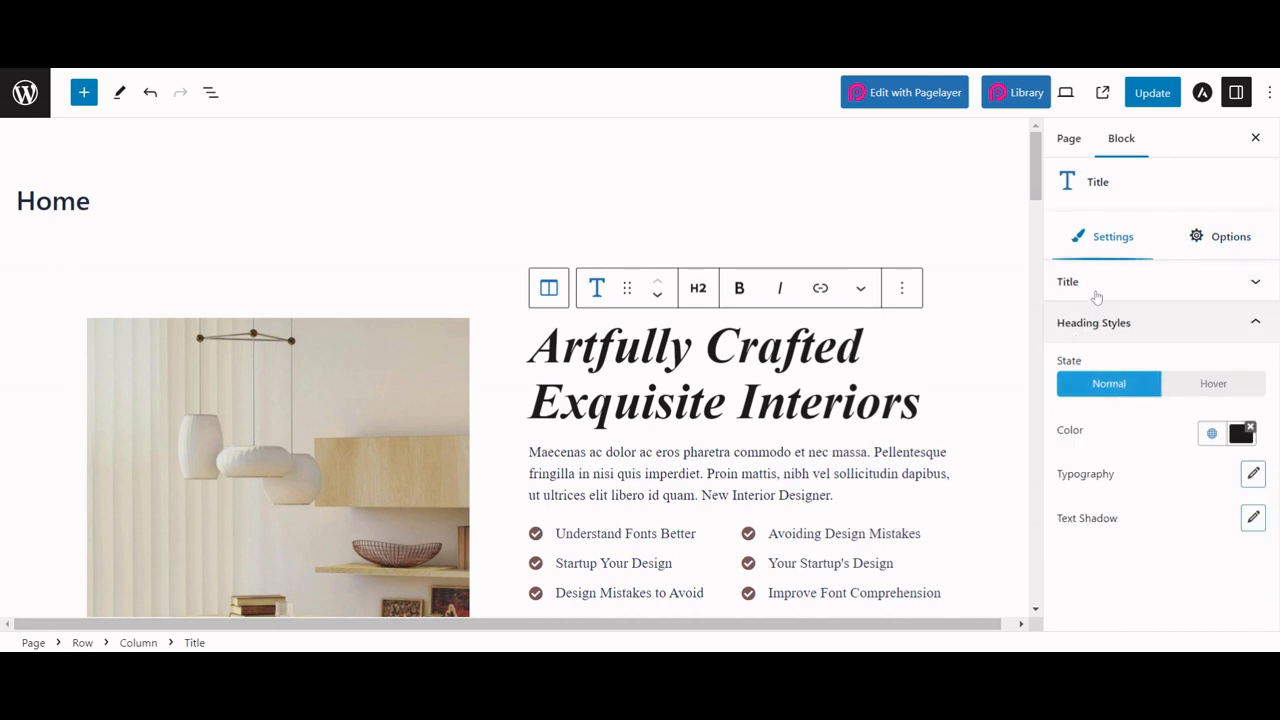
Step: Center the interiors heading and colour it red
left_click(1068, 280)
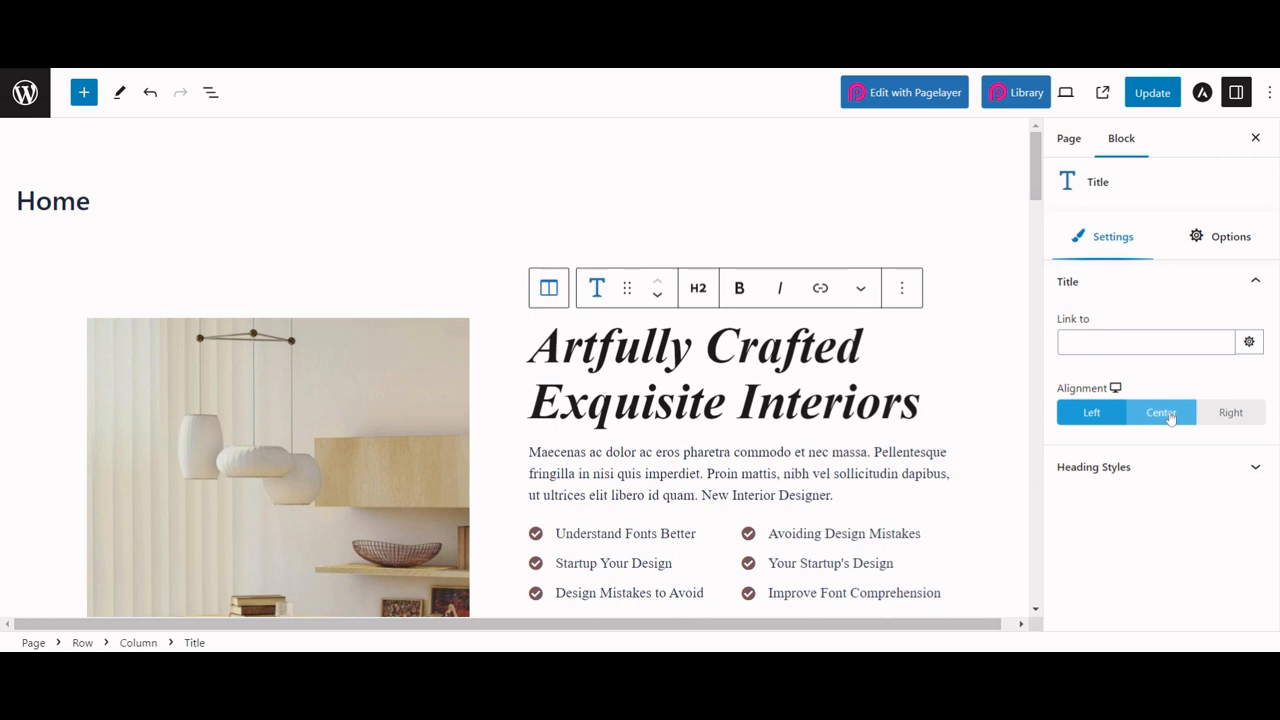
left_click(1160, 412)
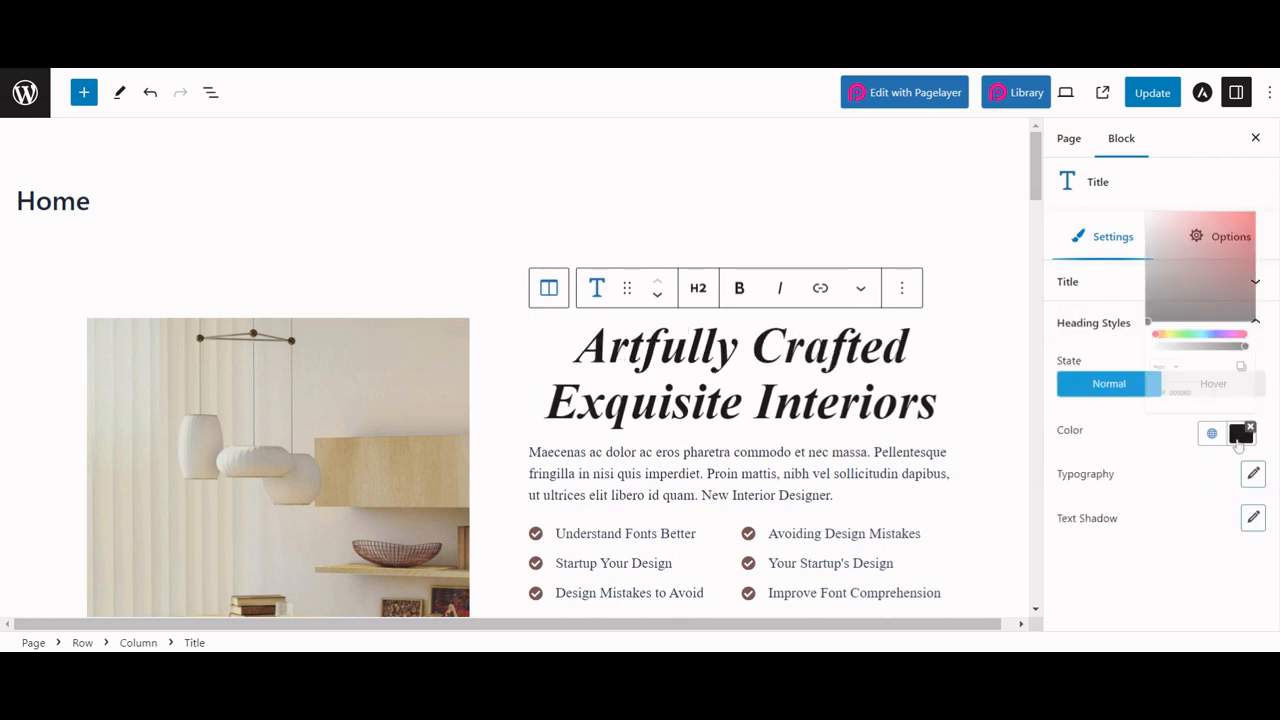
left_click(1240, 434)
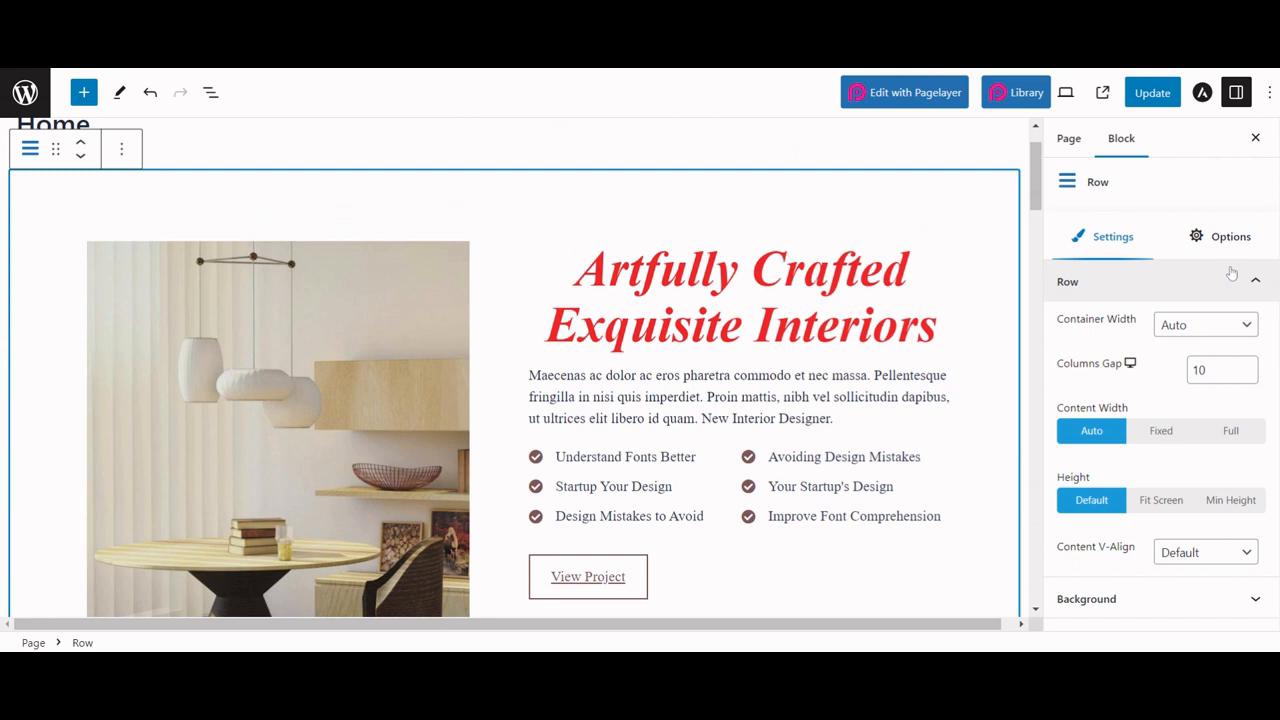
mouse_move(1070, 196)
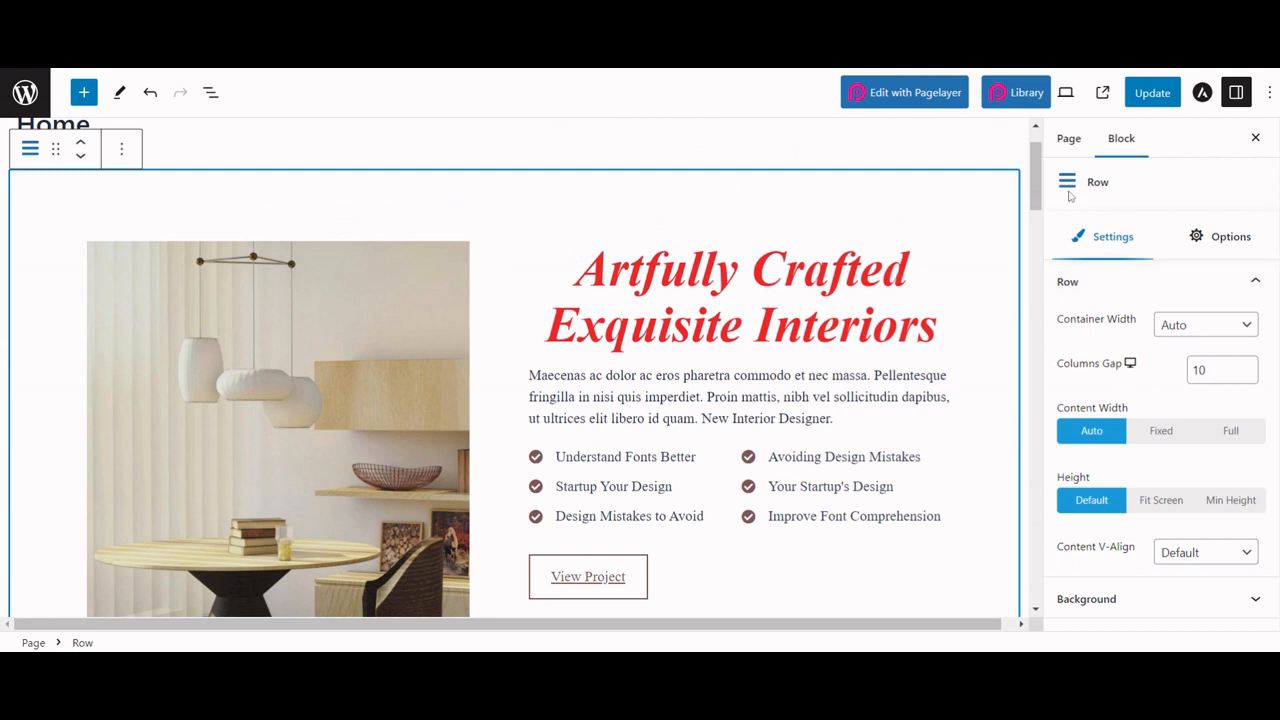
Step: Give the hero row a light pink Color background
left_click(1230, 236)
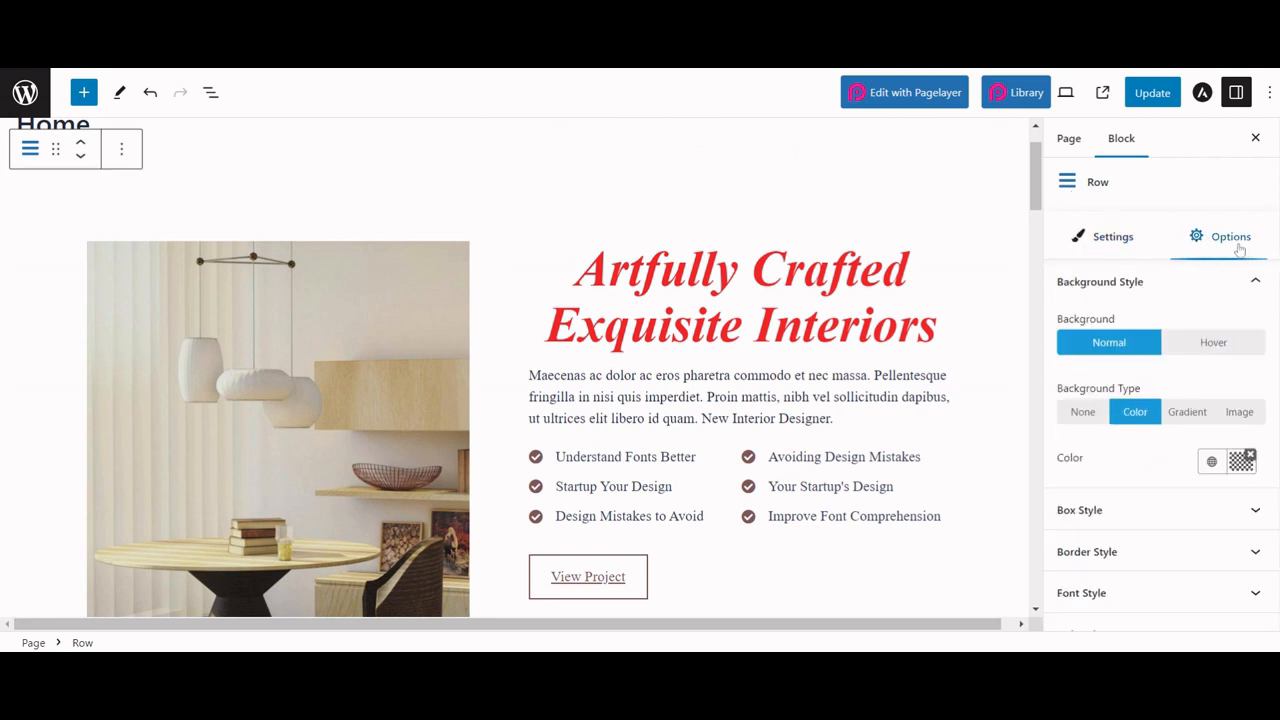
left_click(1240, 460)
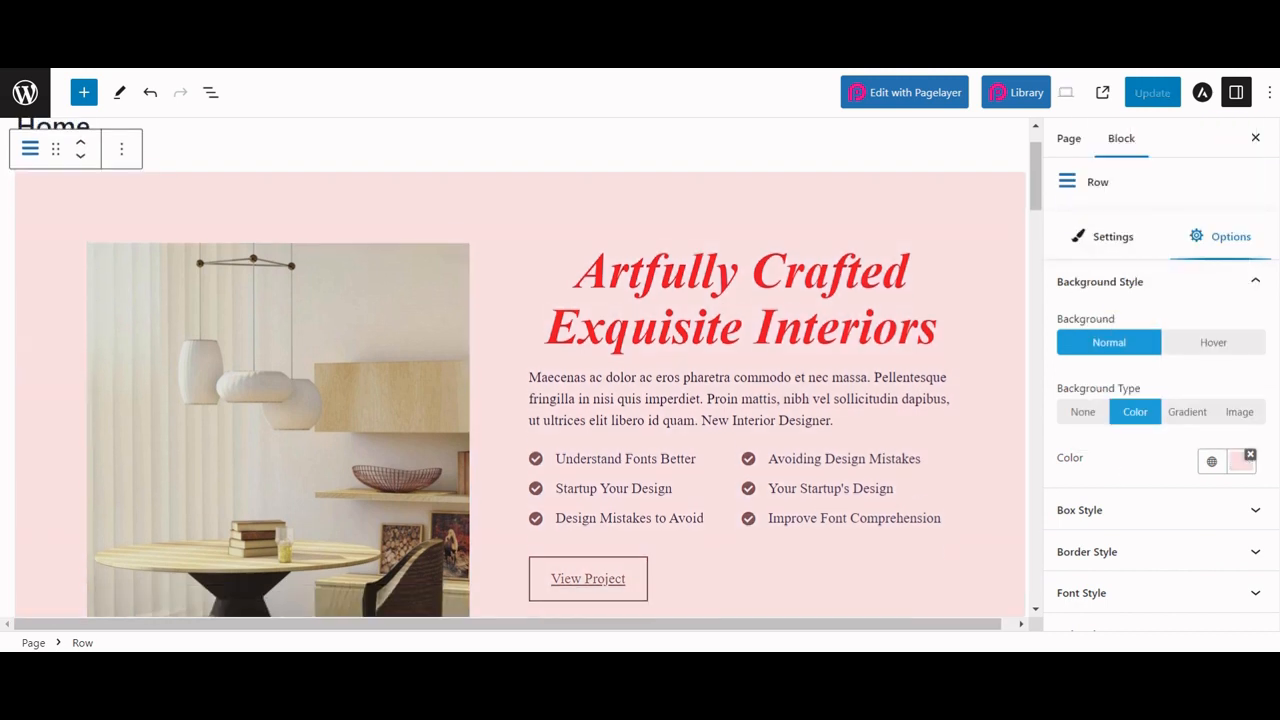
scroll("down", 3)
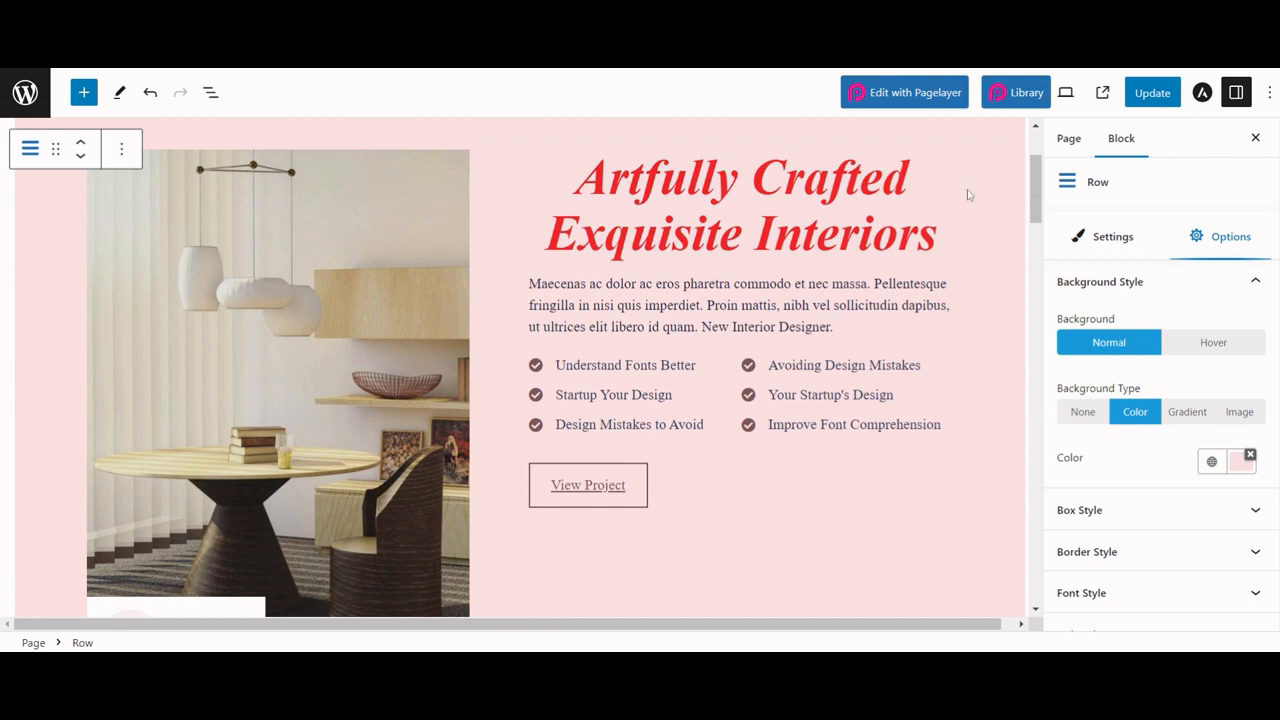
Step: Preview the page at Mobile width, then return to Desktop width
left_click(1064, 92)
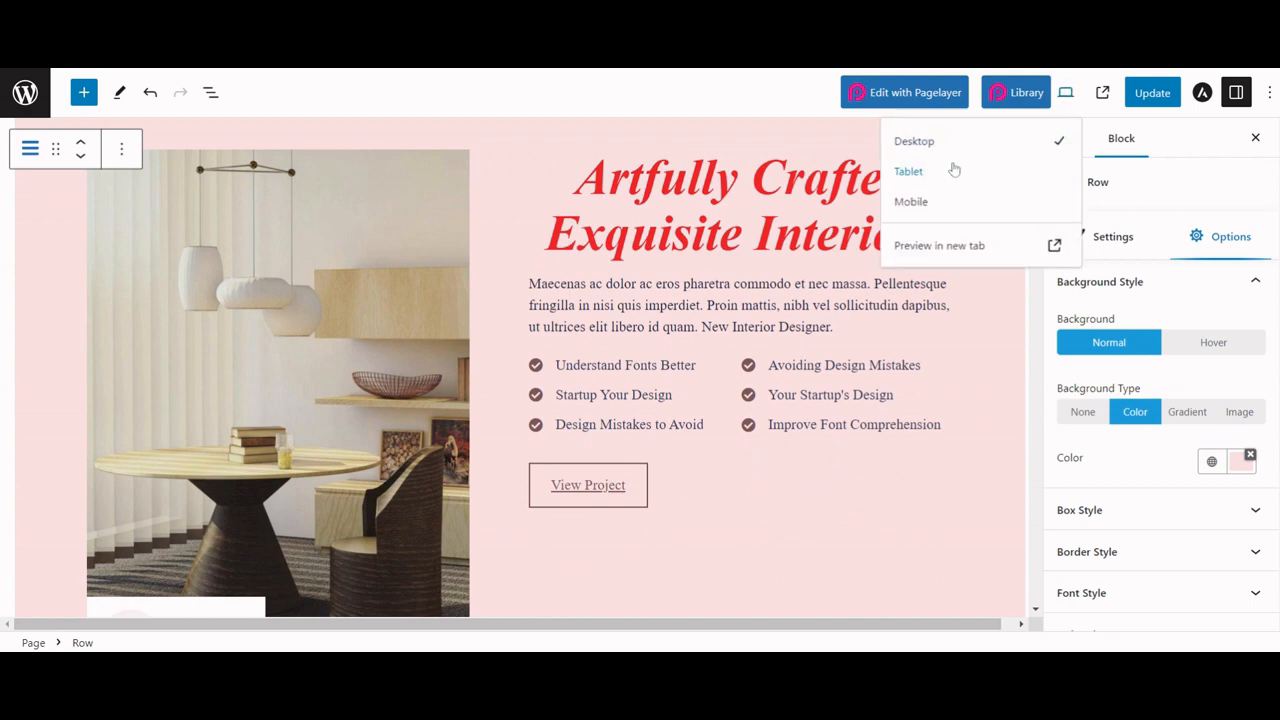
left_click(908, 172)
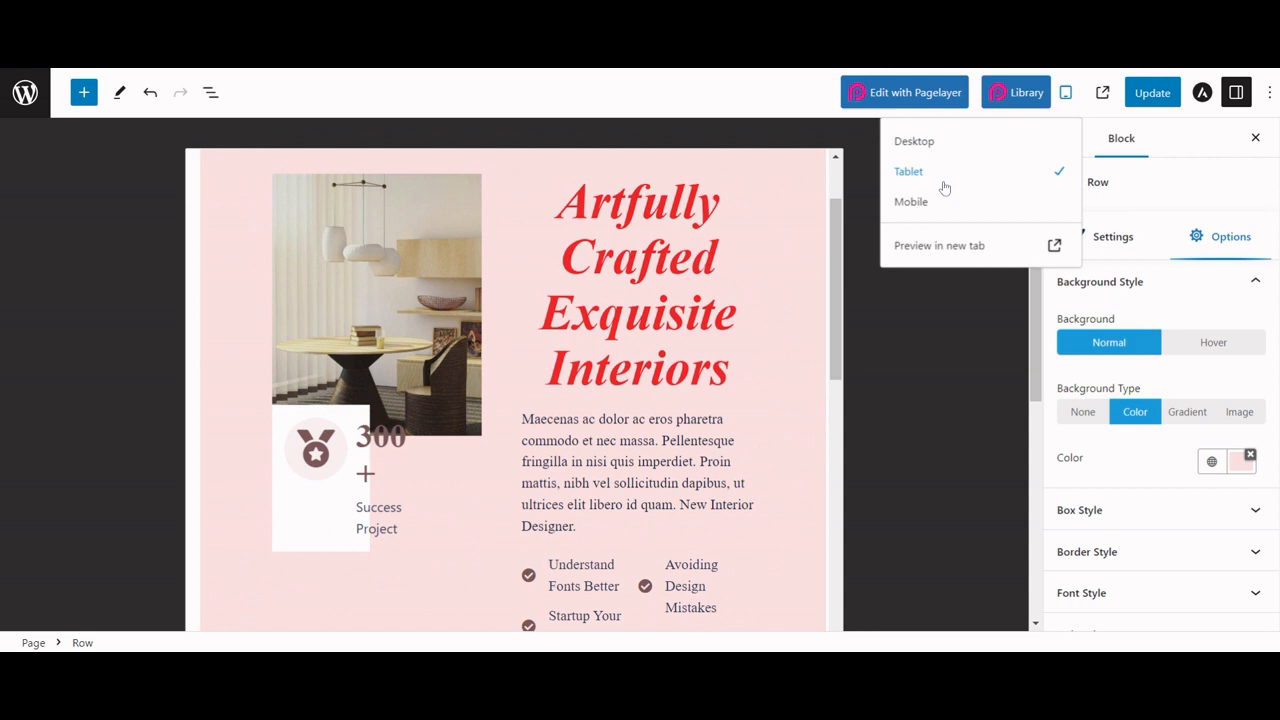
scroll("down", 3)
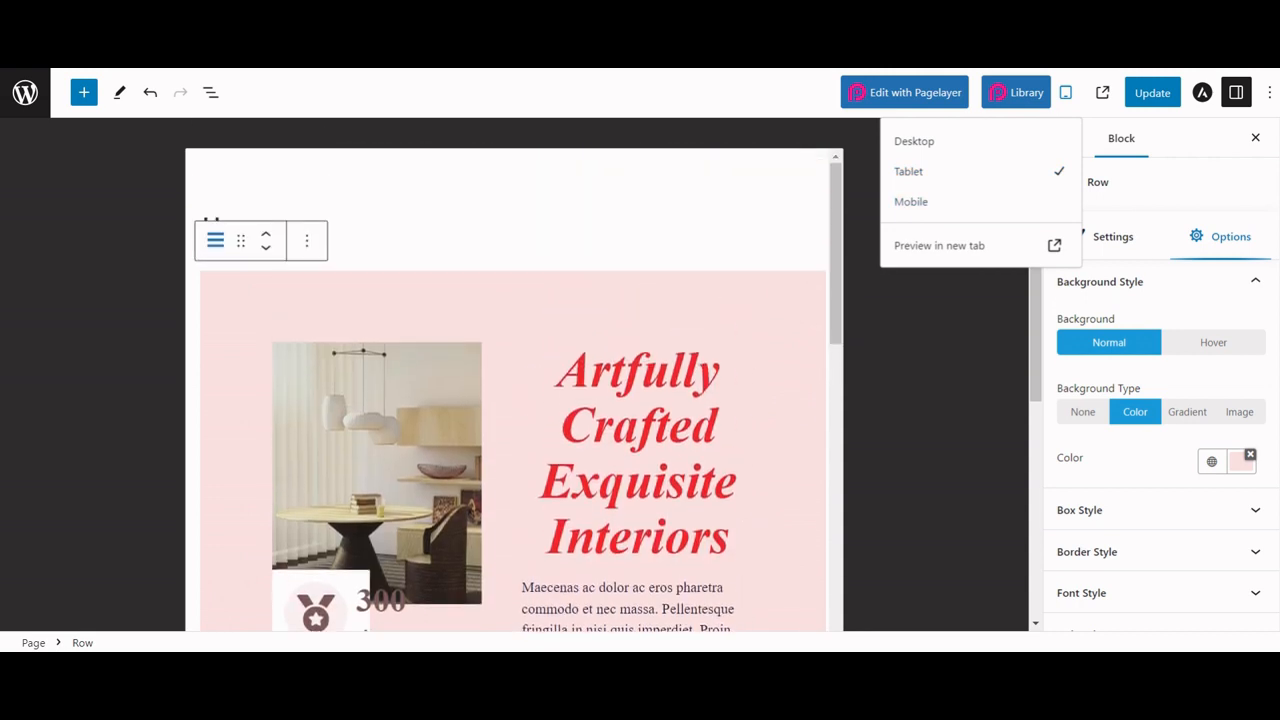
left_click(910, 200)
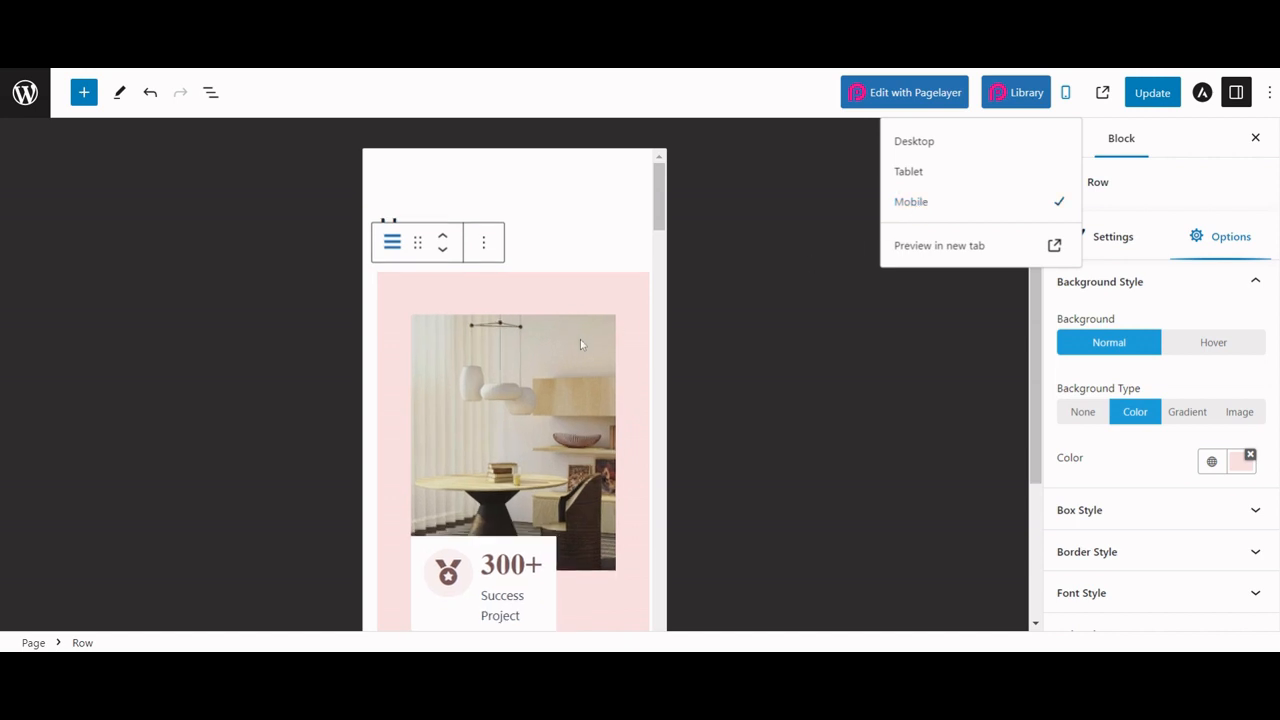
mouse_move(1024, 148)
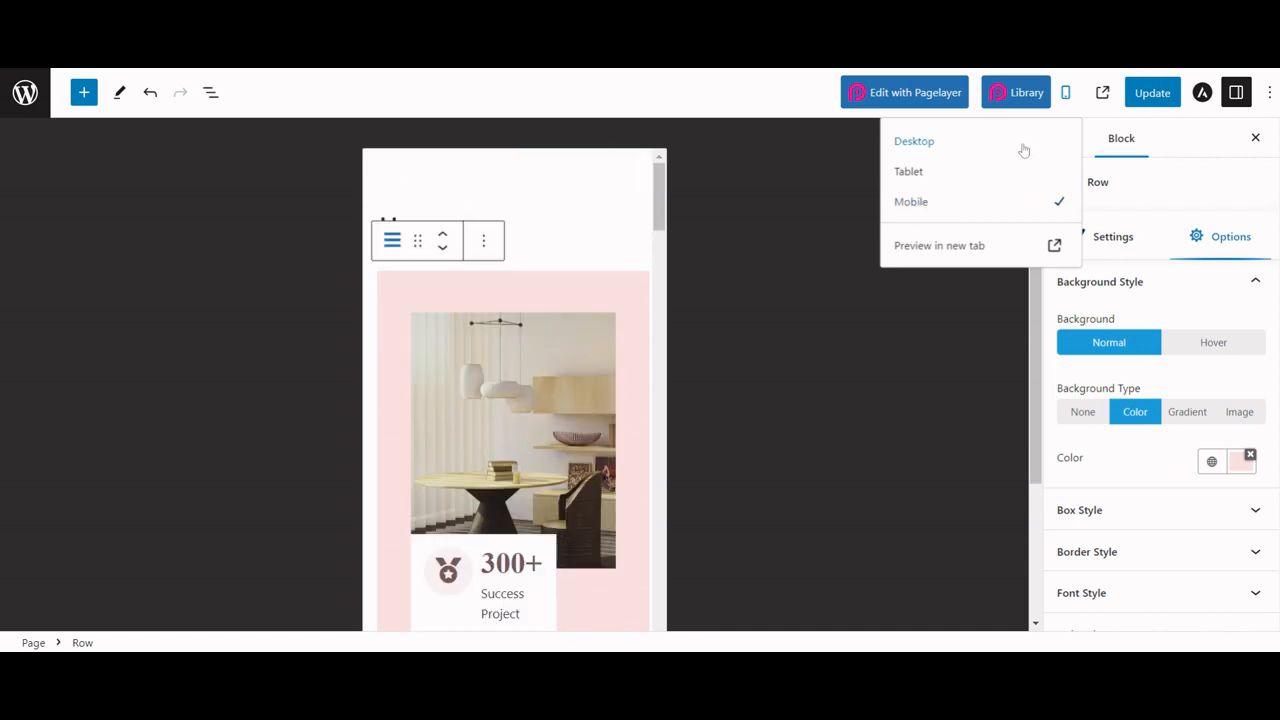
left_click(914, 140)
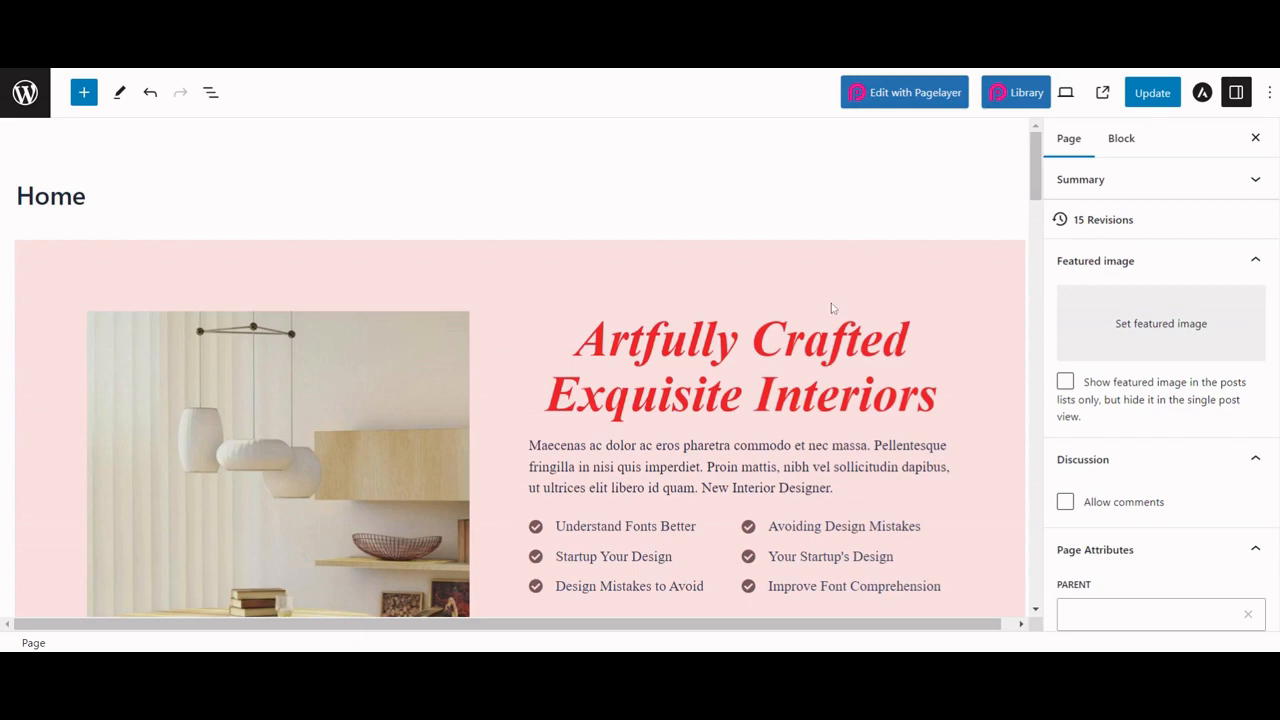
Step: Insert a Pagelayer Title block below the pink hero row
left_click(84, 92)
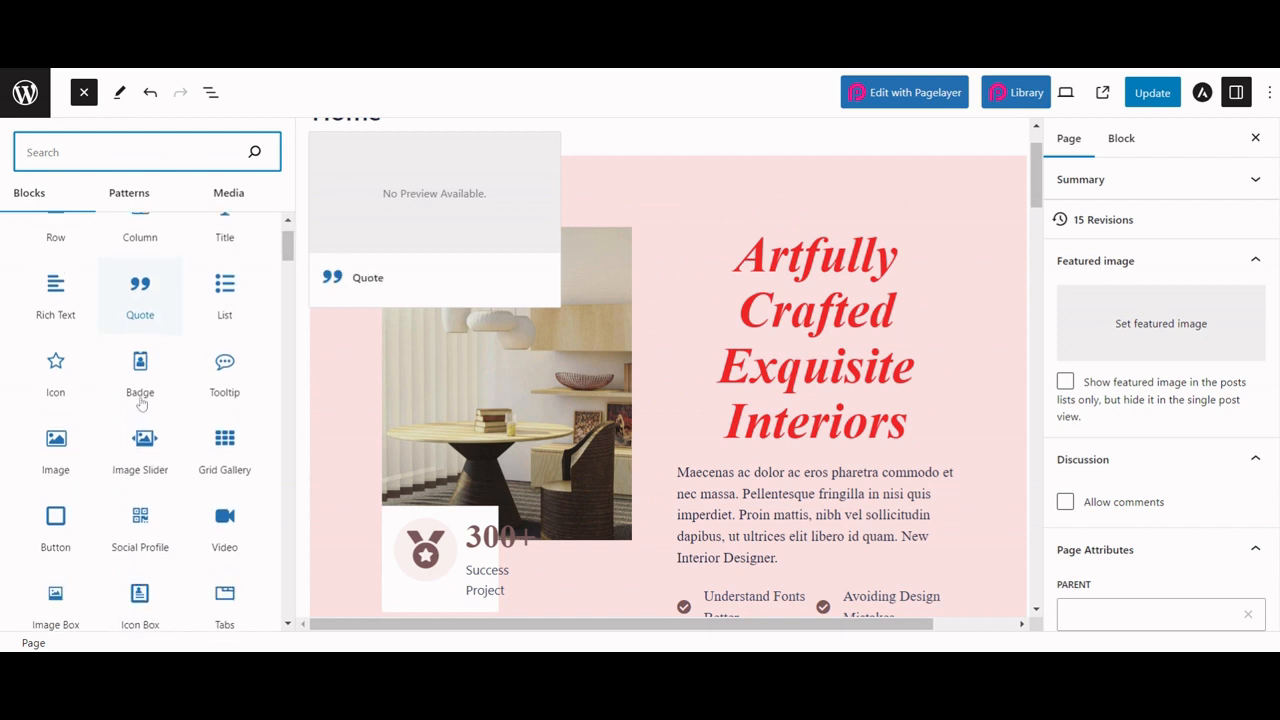
scroll("down", 3)
type("Your")
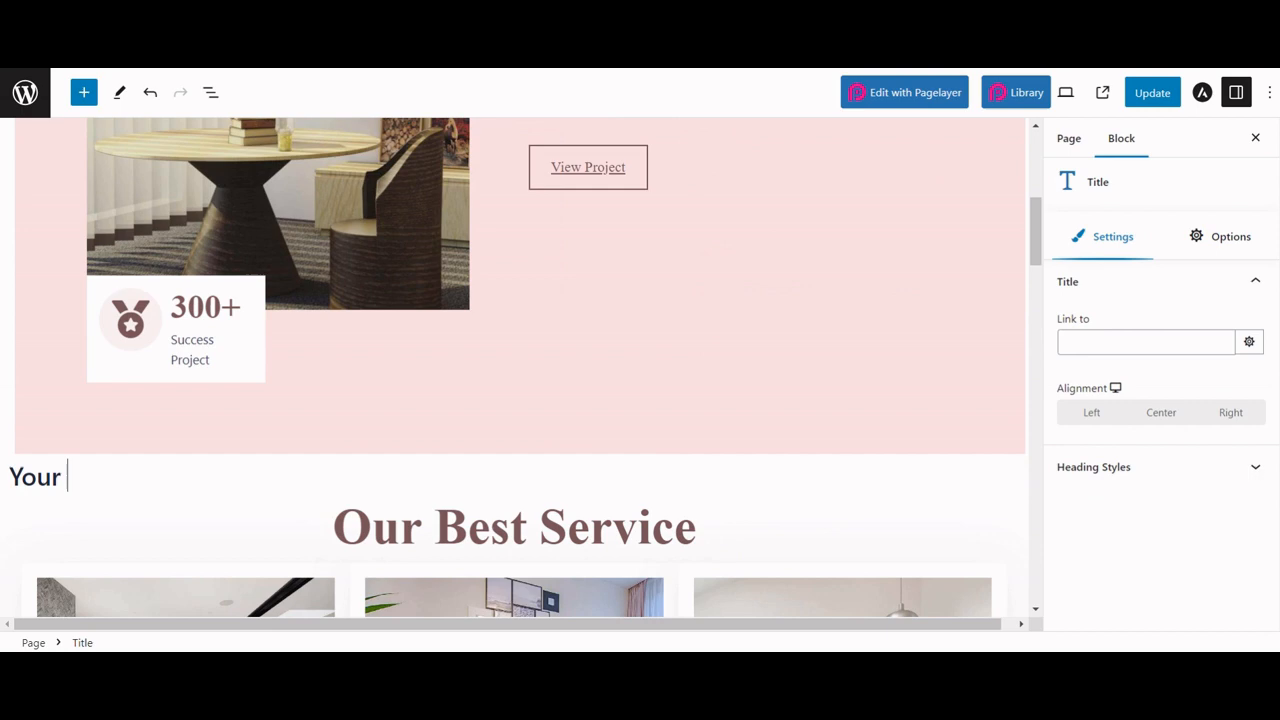
Step: Replace the placeholder text so the new heading reads 'My Portfolio'
key("Backspace")
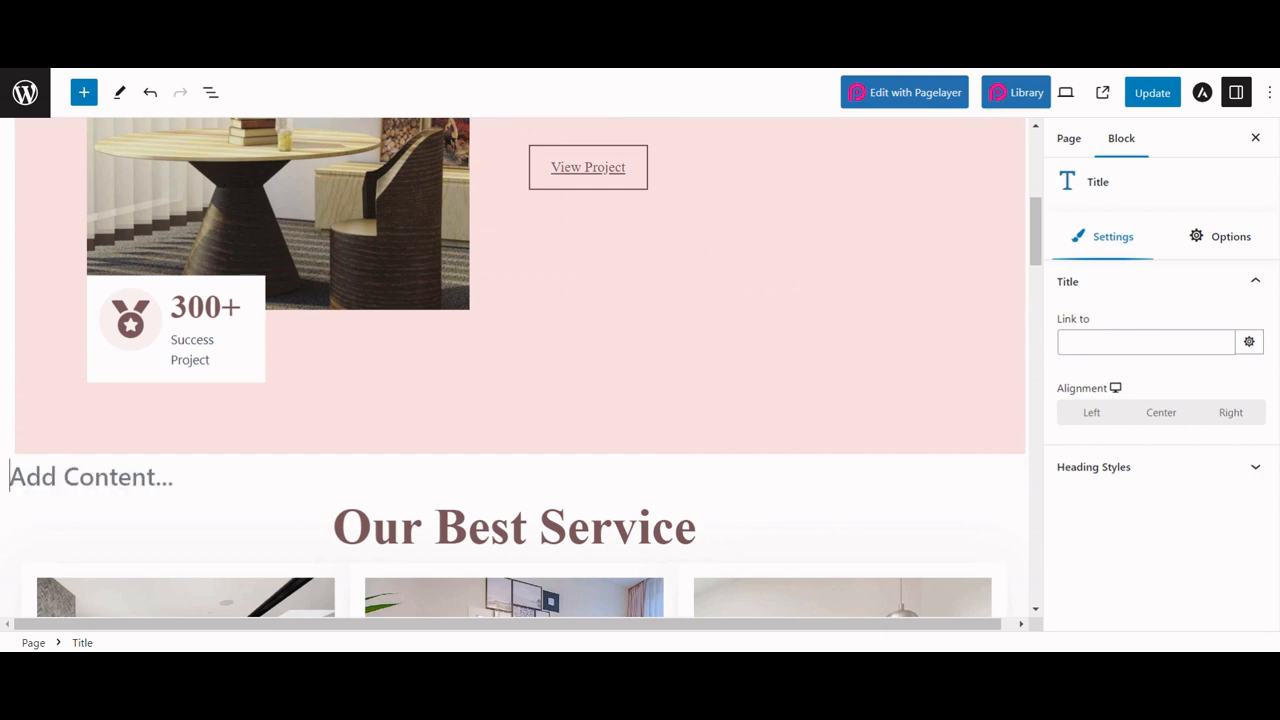
type("My Portf")
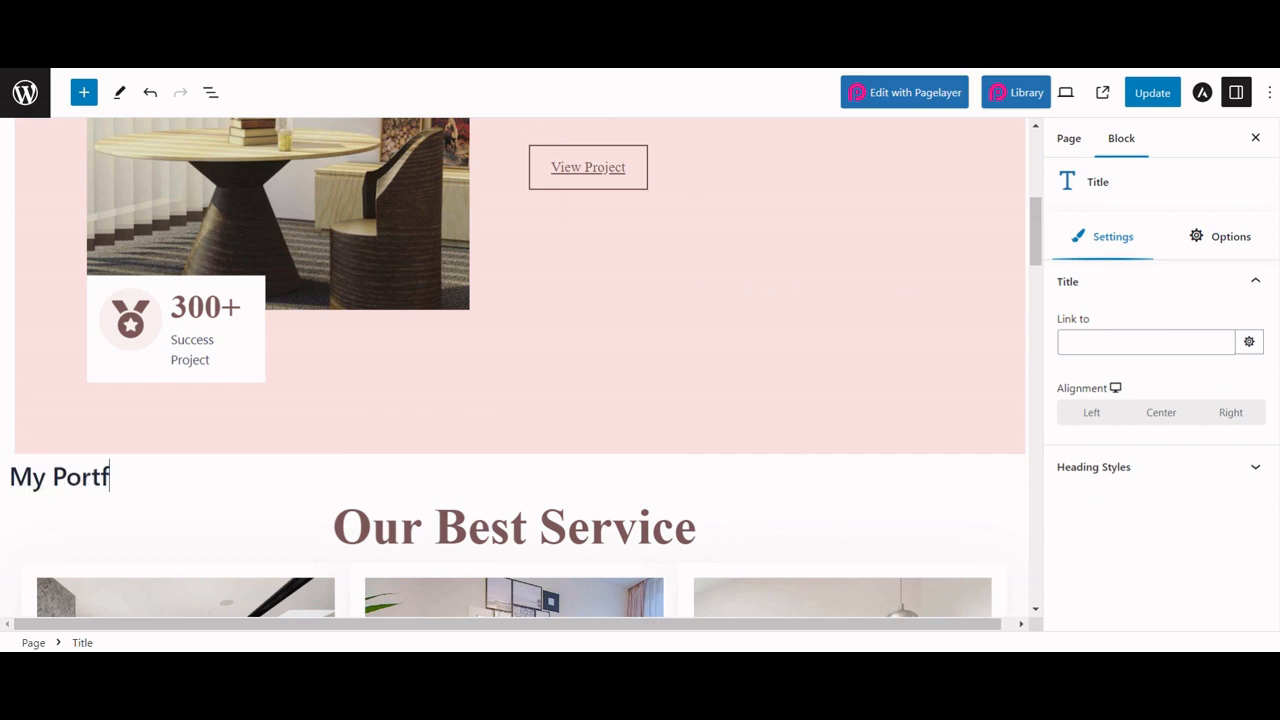
type("olio")
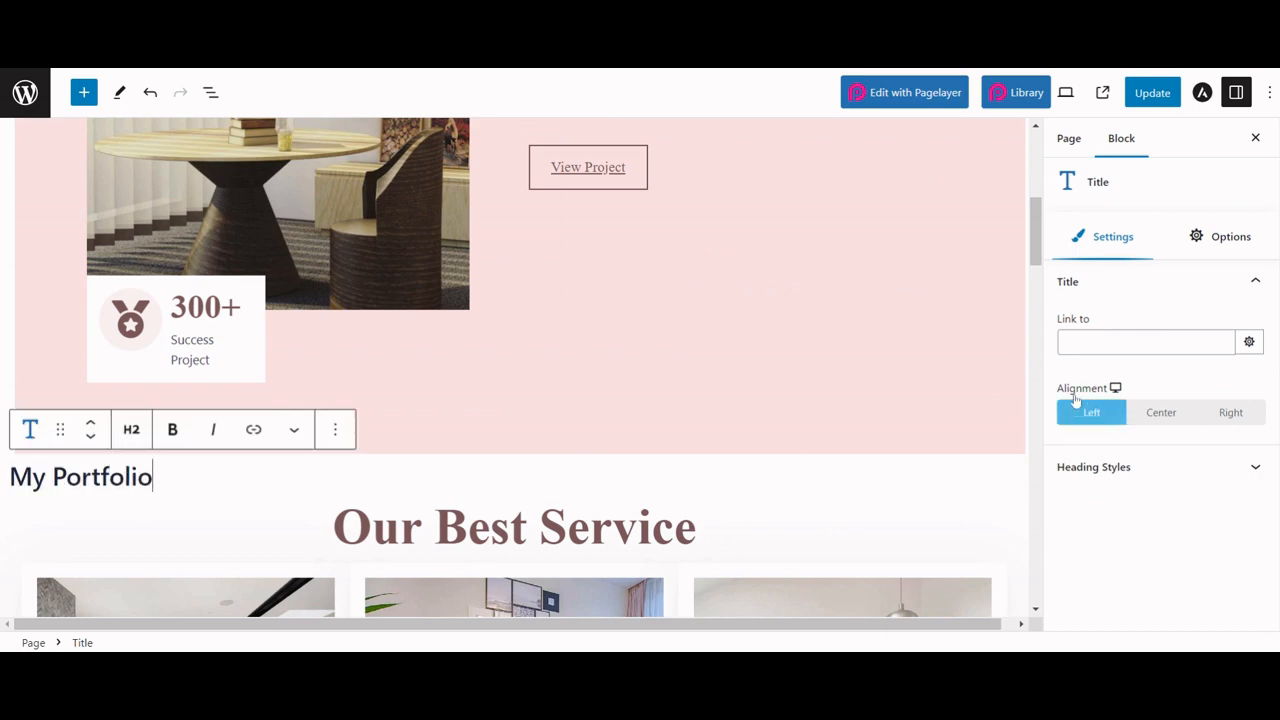
Step: Center the 'My Portfolio' heading and colour it blue (hex 634EF3)
left_click(1160, 412)
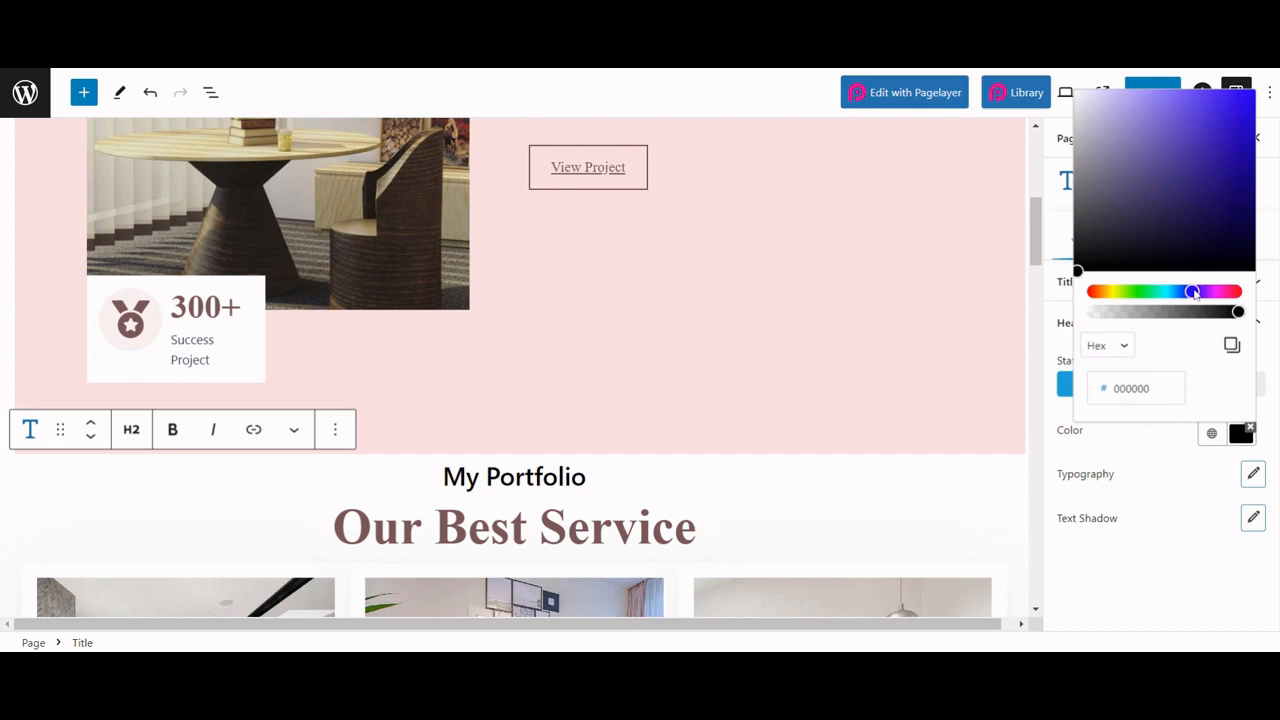
left_click(1192, 100)
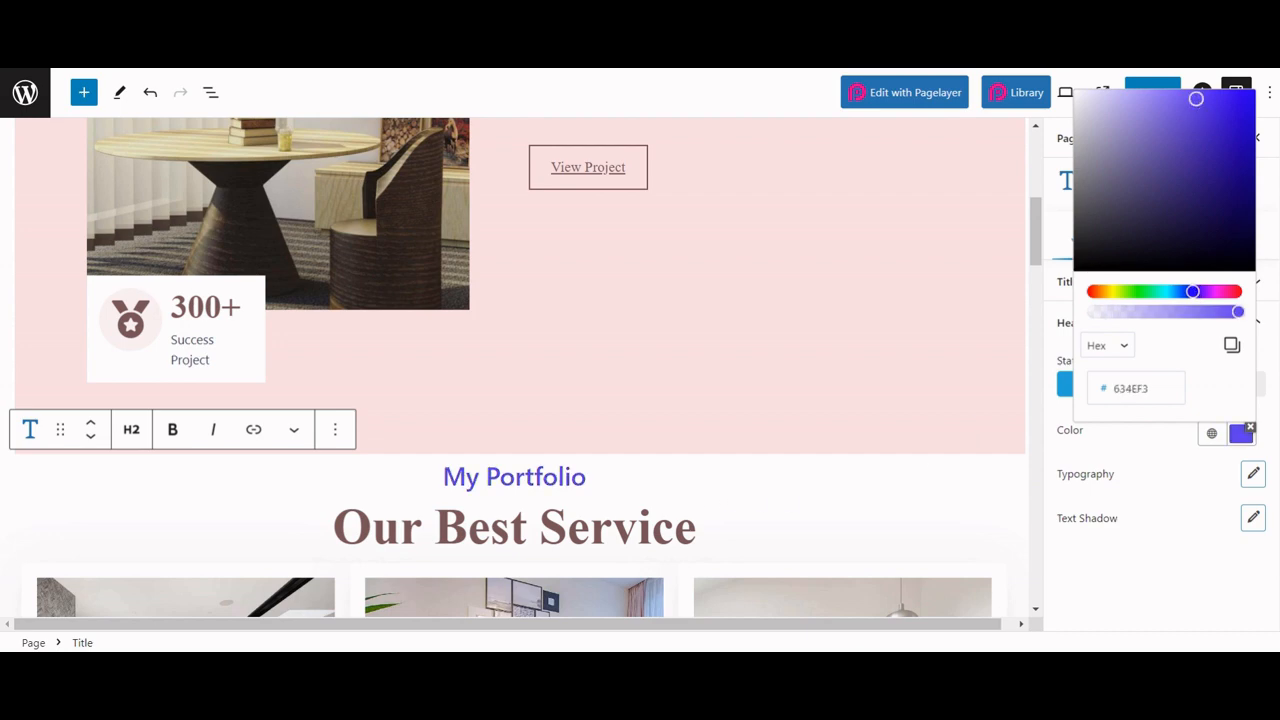
left_click(744, 420)
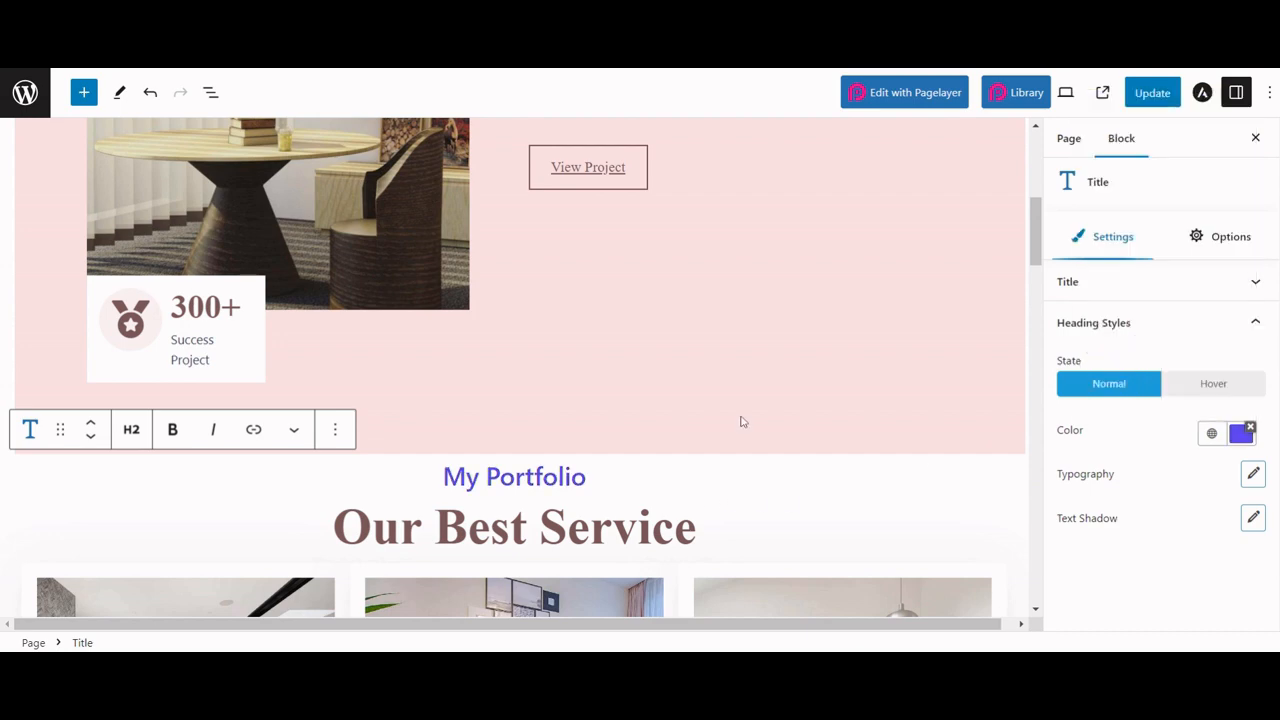
mouse_move(1004, 104)
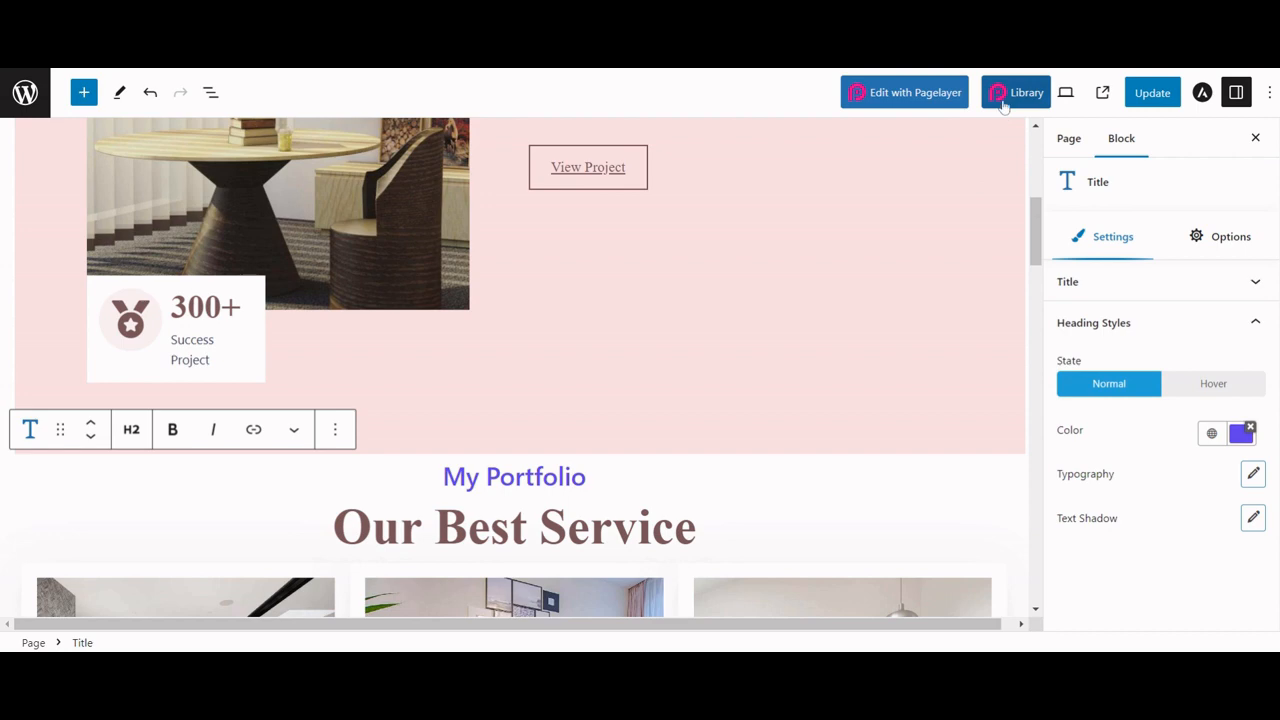
Step: Browse the Pagelayer Library's Header, Footer and Page tabs, then scroll the sections collection
left_click(1016, 92)
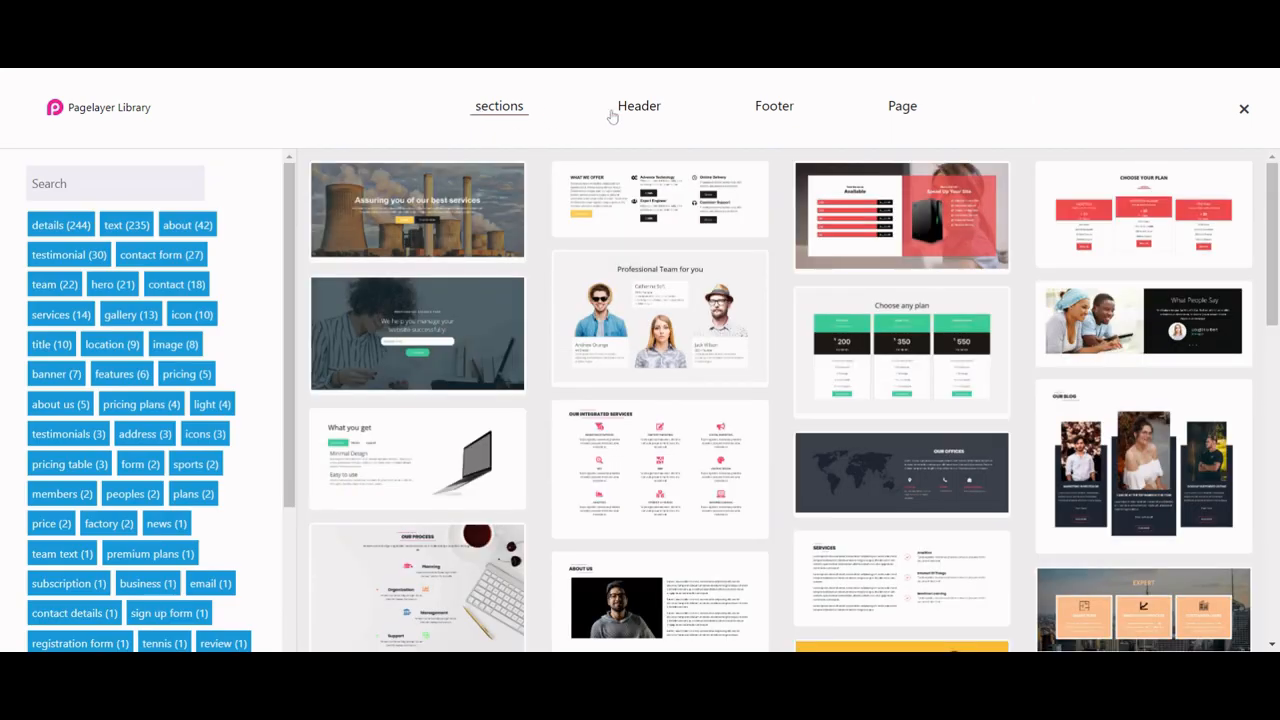
left_click(638, 106)
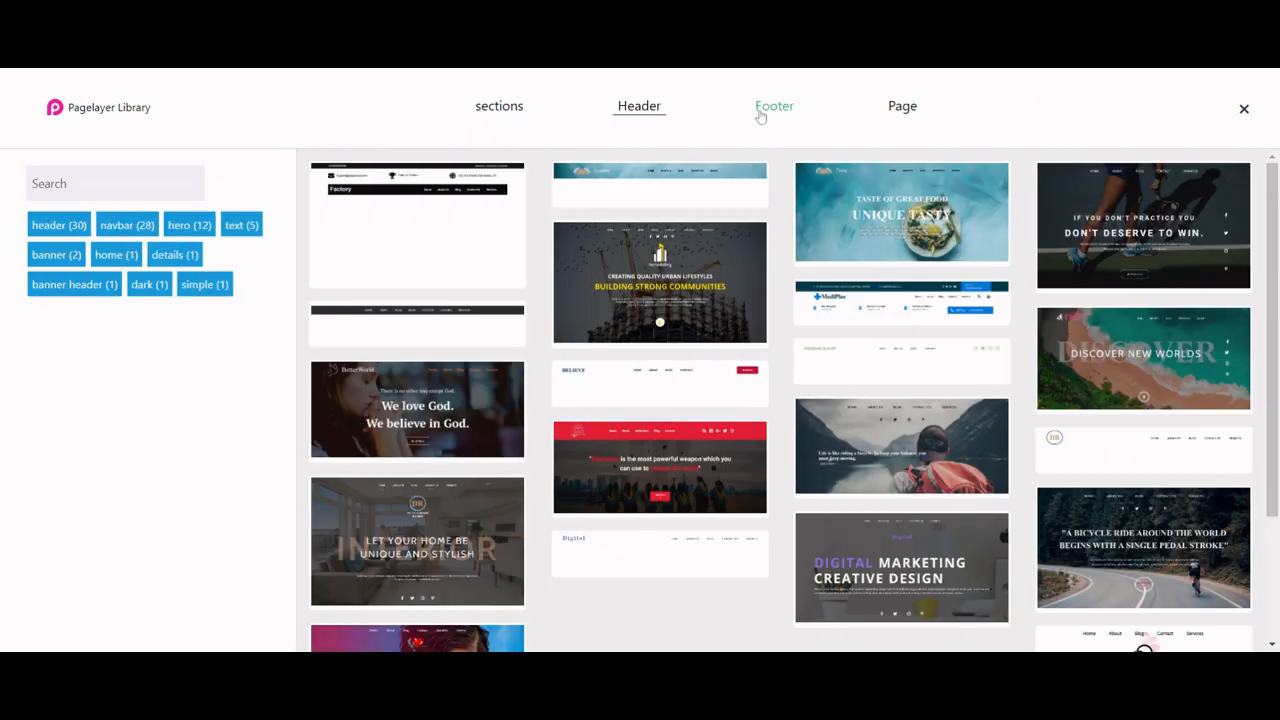
left_click(774, 106)
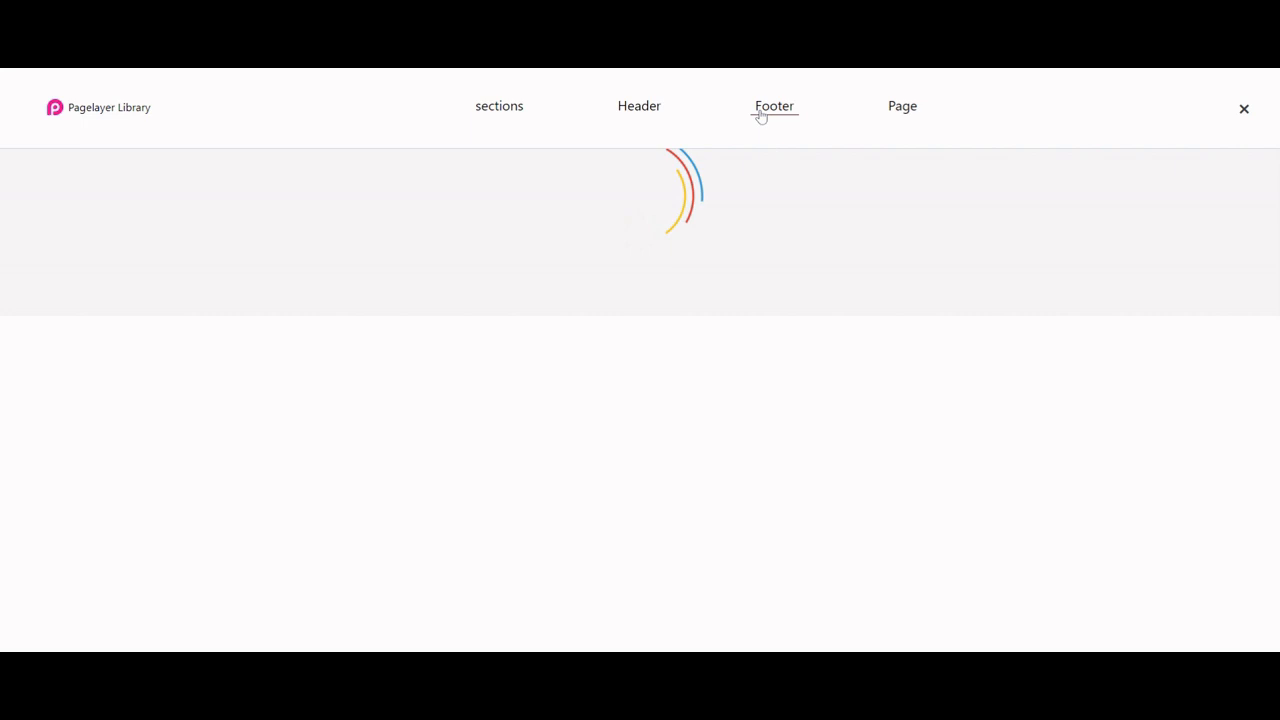
left_click(774, 106)
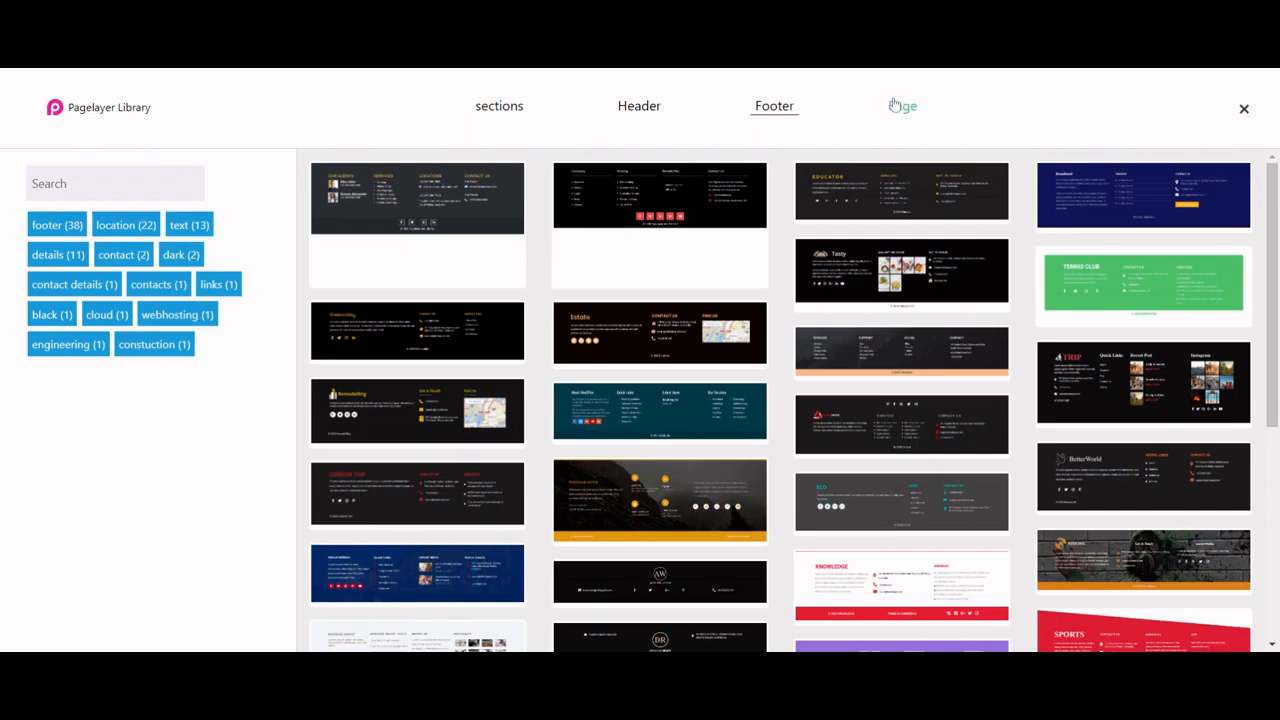
left_click(902, 106)
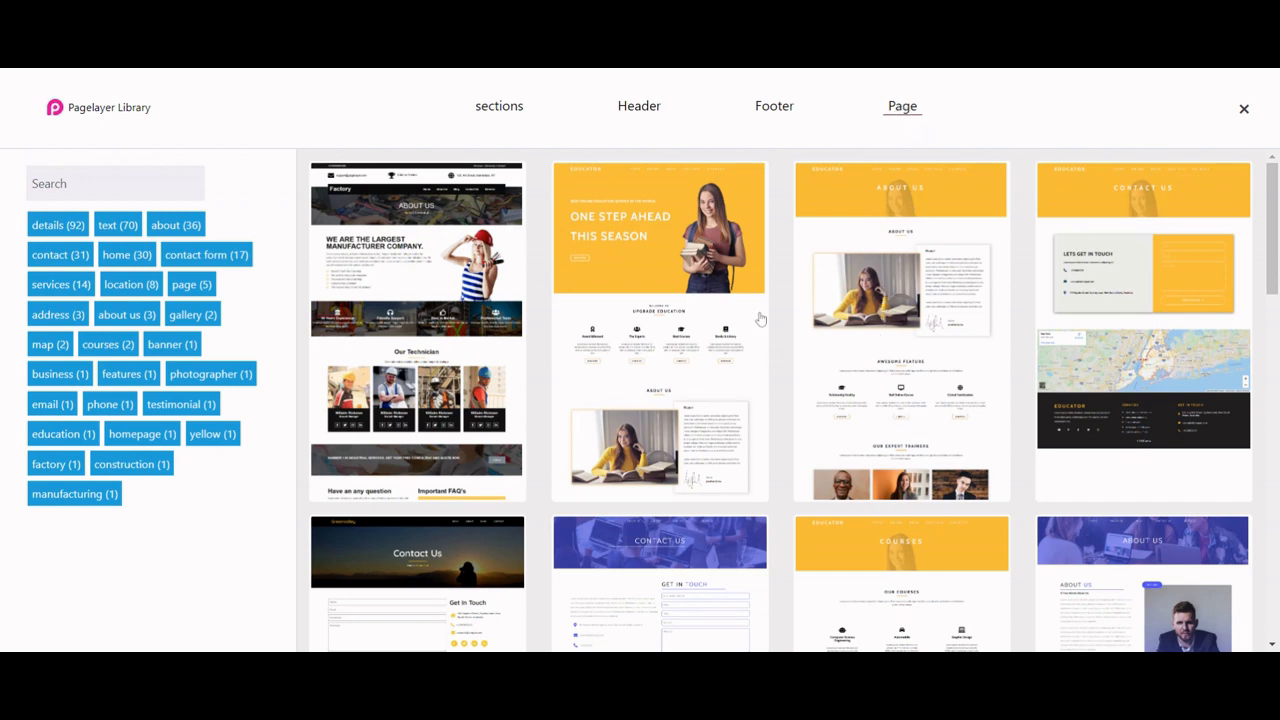
left_click(498, 106)
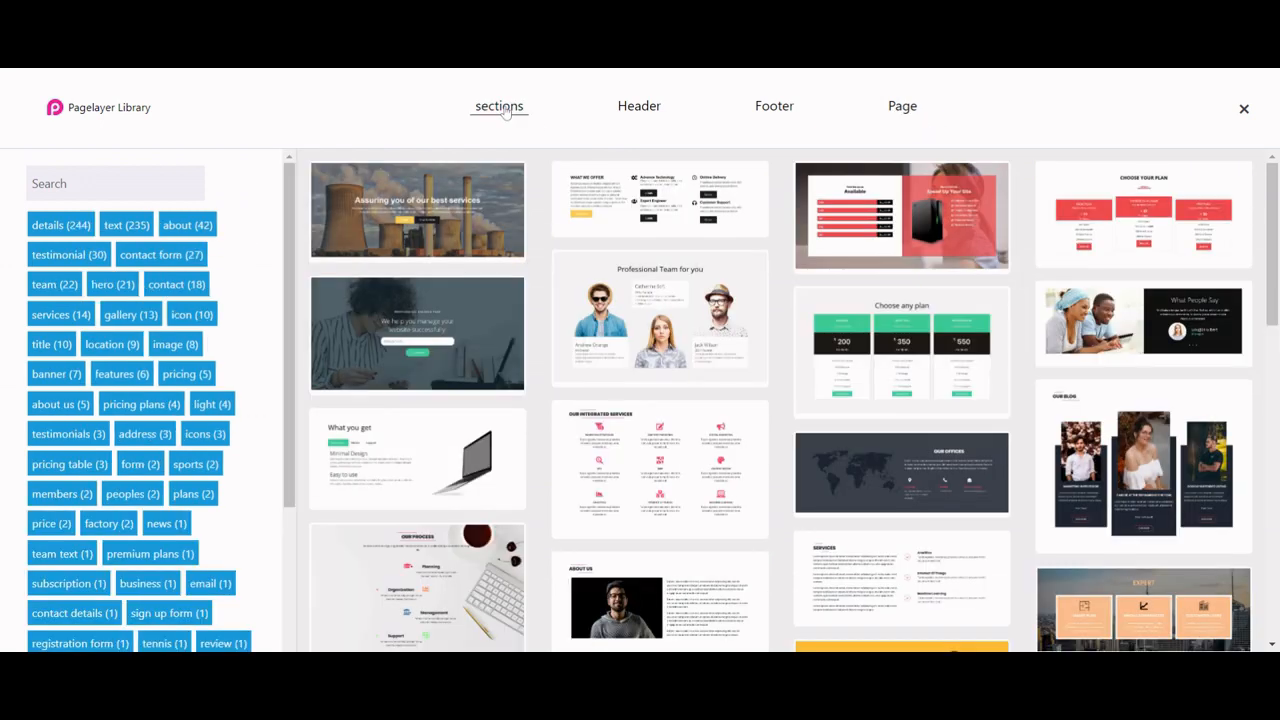
scroll("down", 3)
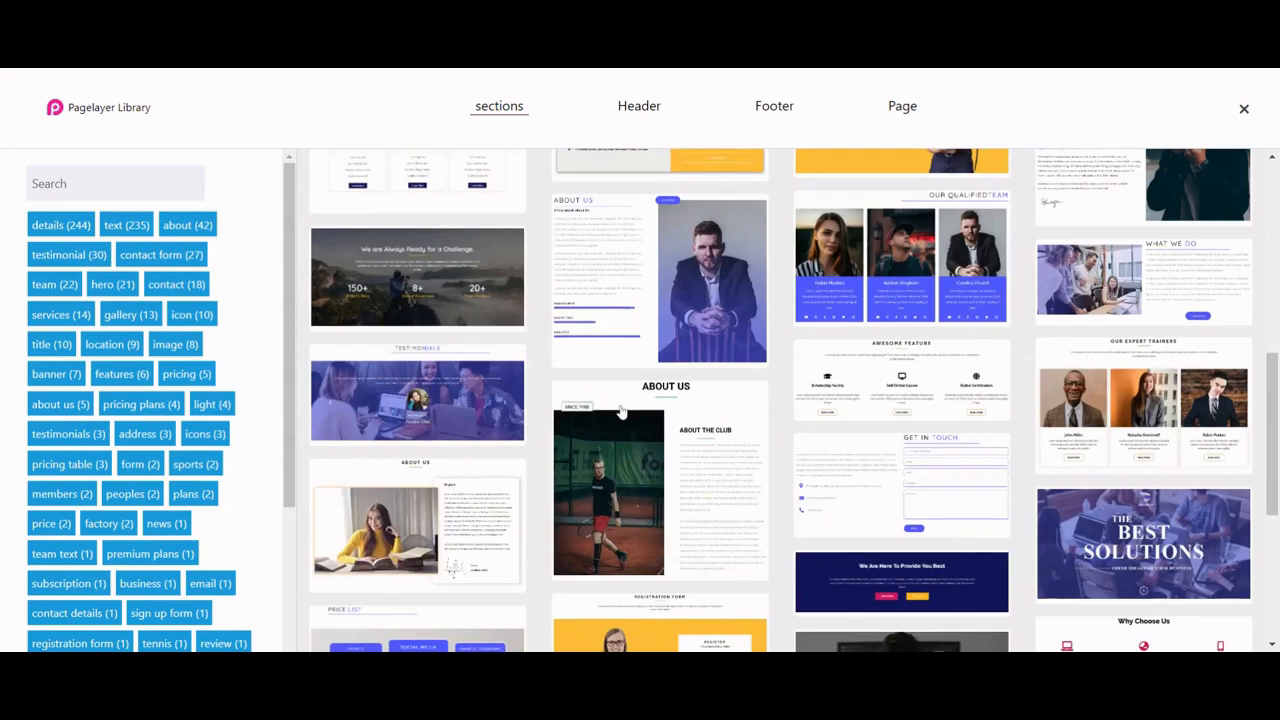
scroll("down", 3)
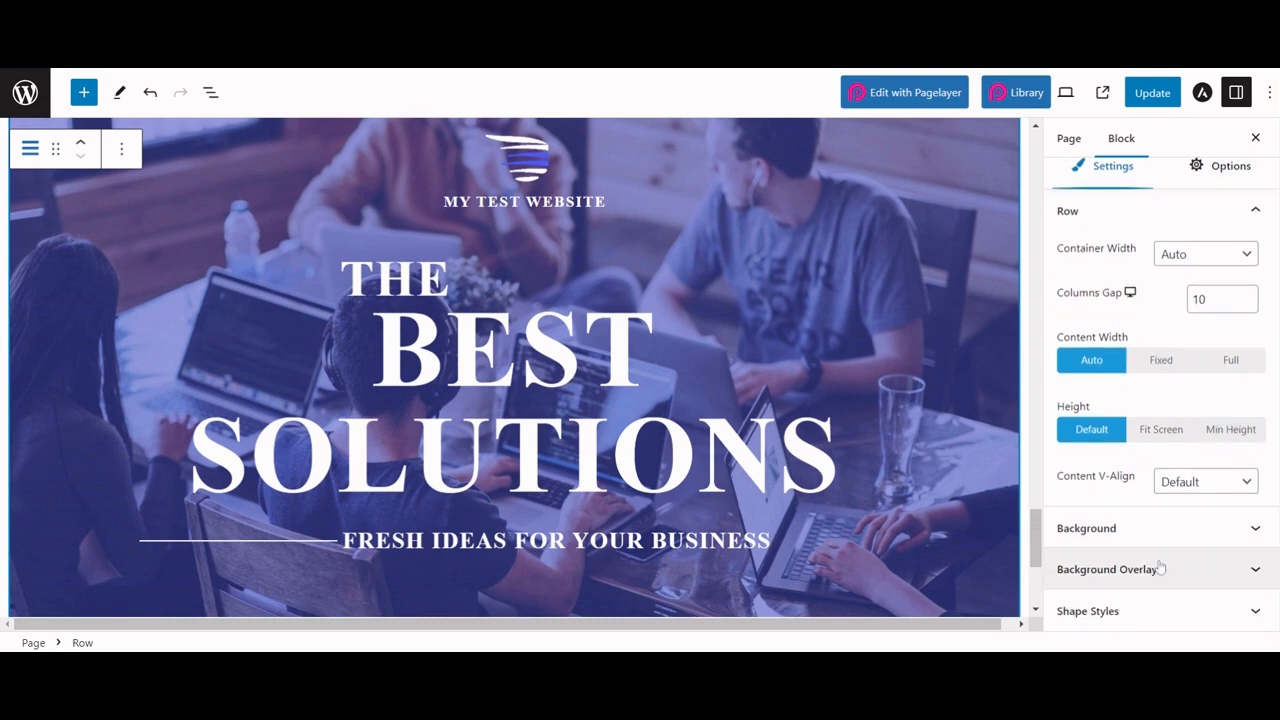
Step: Set the hero section's overlay to orange Color at 0.4 transparency and update the page
left_click(1108, 568)
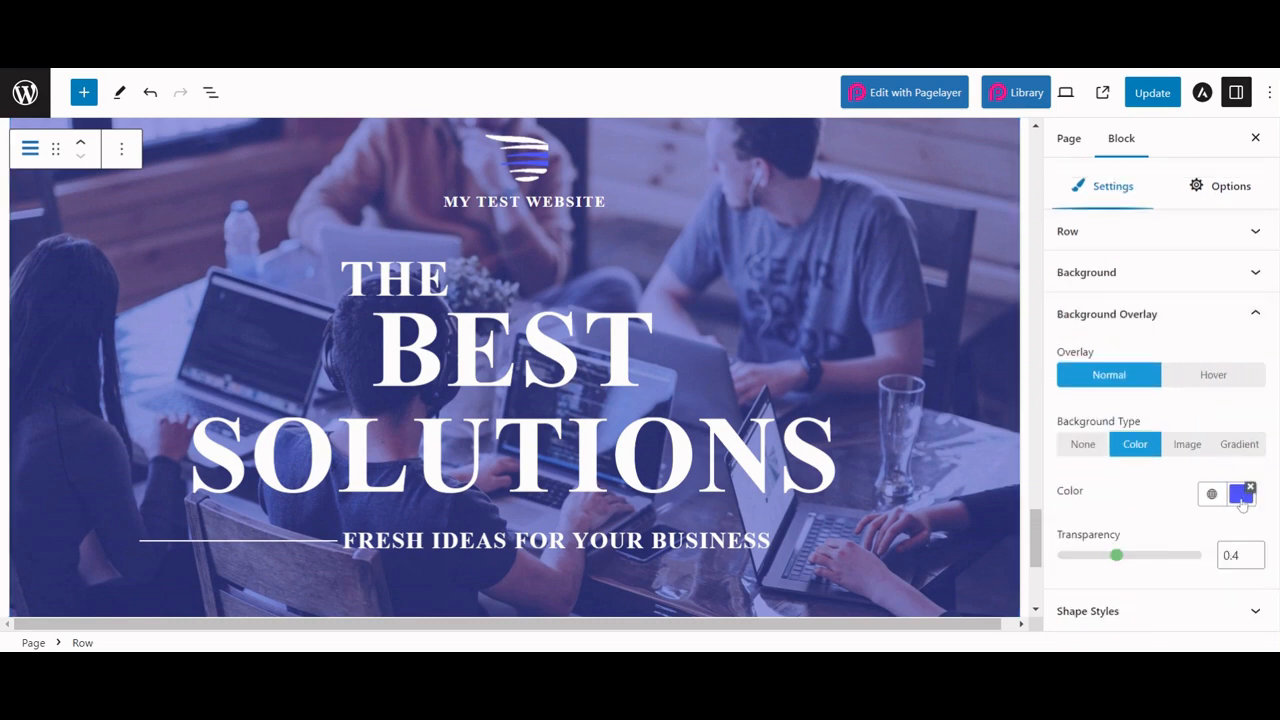
left_click(1240, 494)
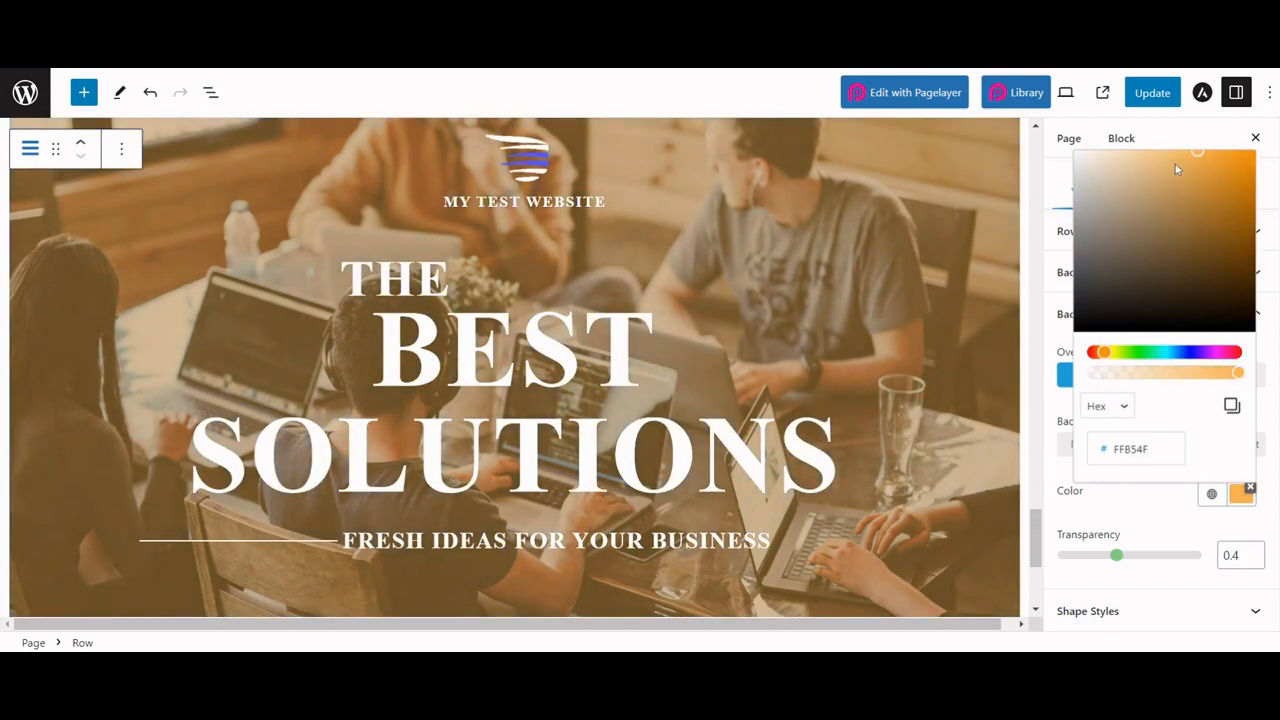
left_click(1152, 516)
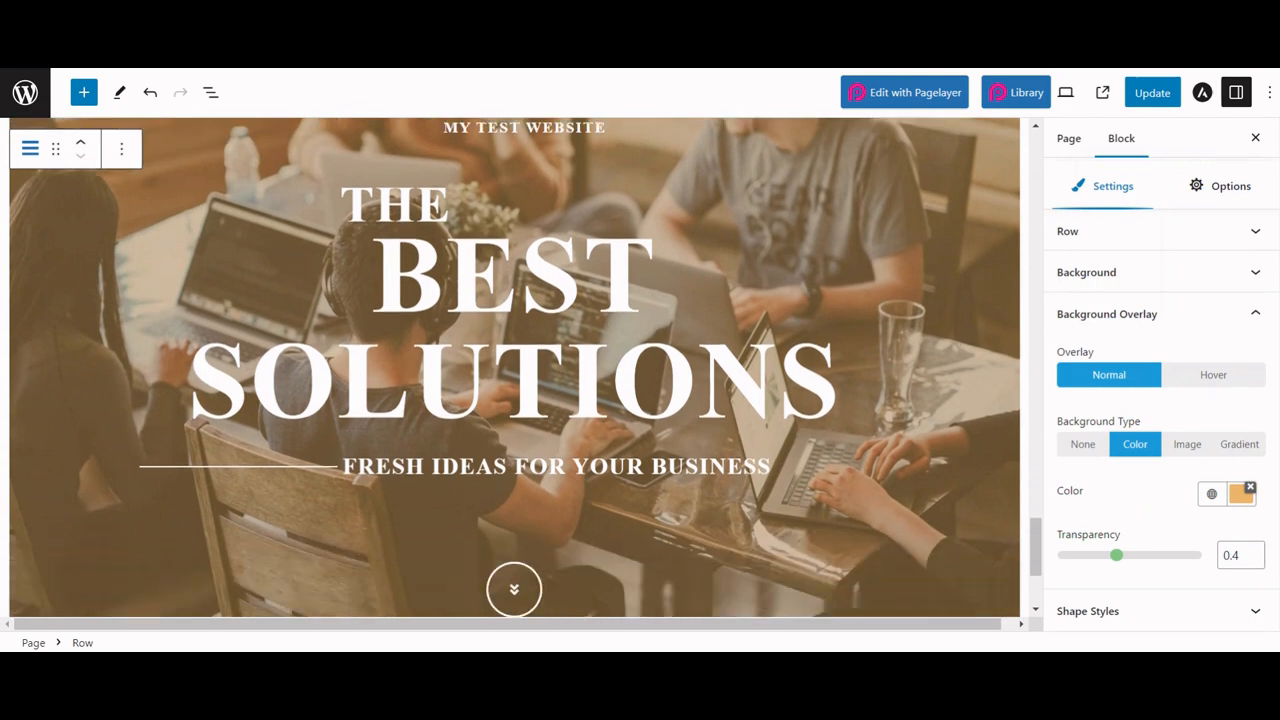
scroll("down", 3)
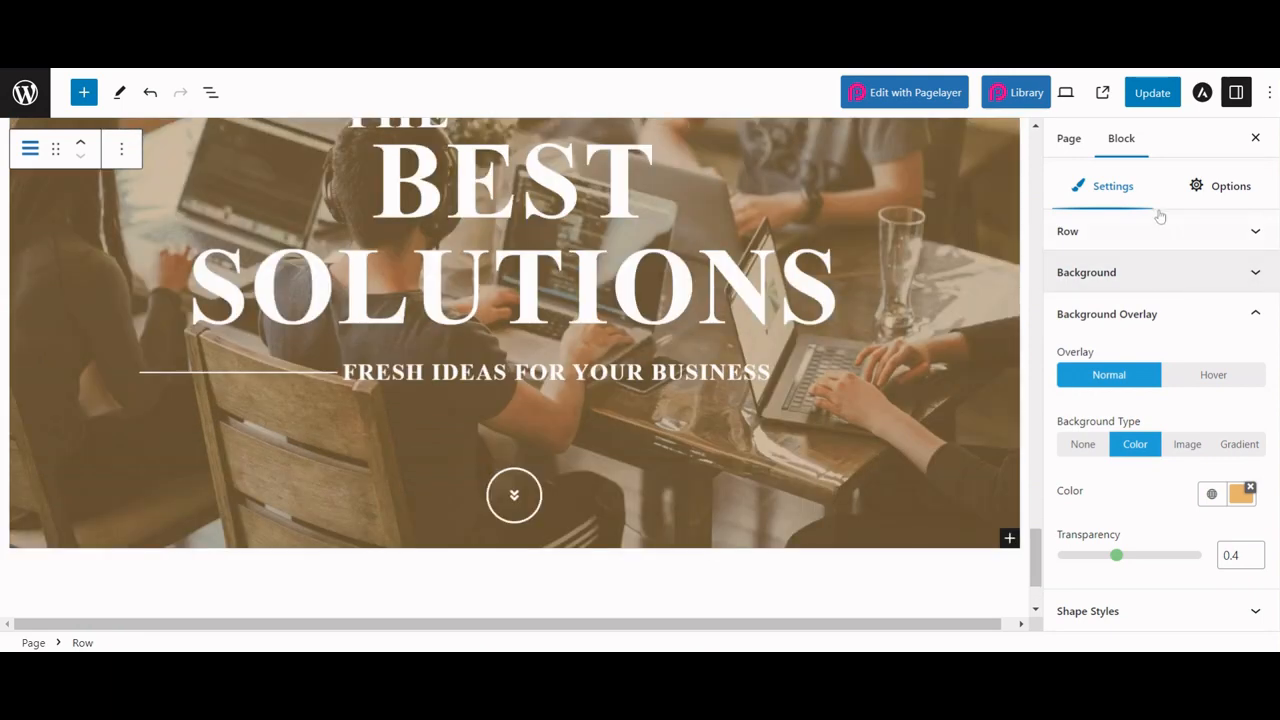
left_click(1152, 92)
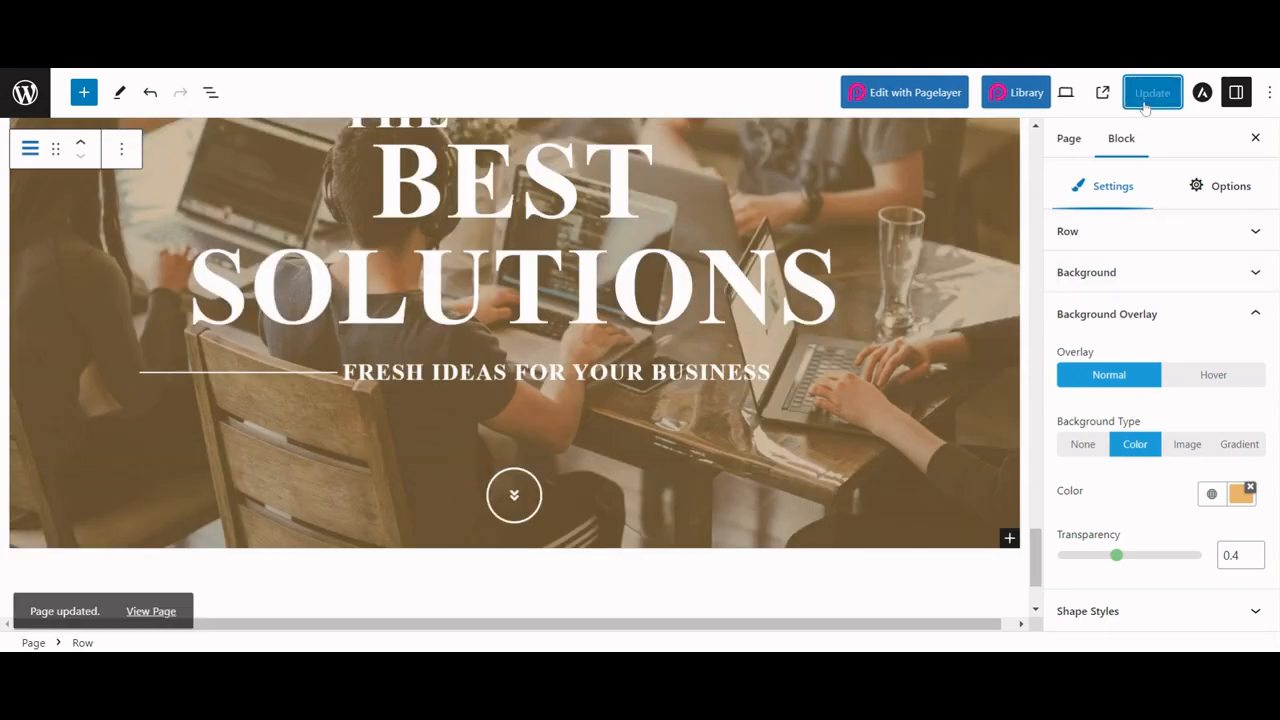
mouse_move(912, 92)
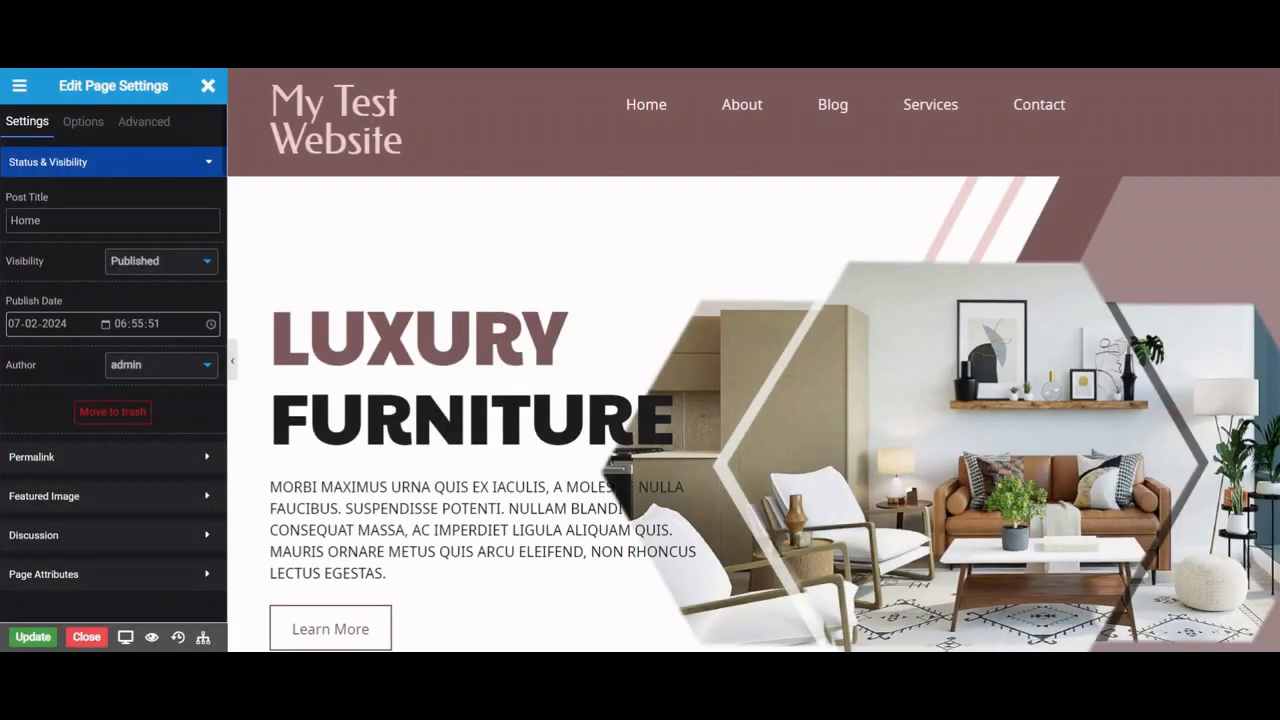
Step: Scroll the Pagelayer canvas down to the My Portfolio title section
scroll("down", 3)
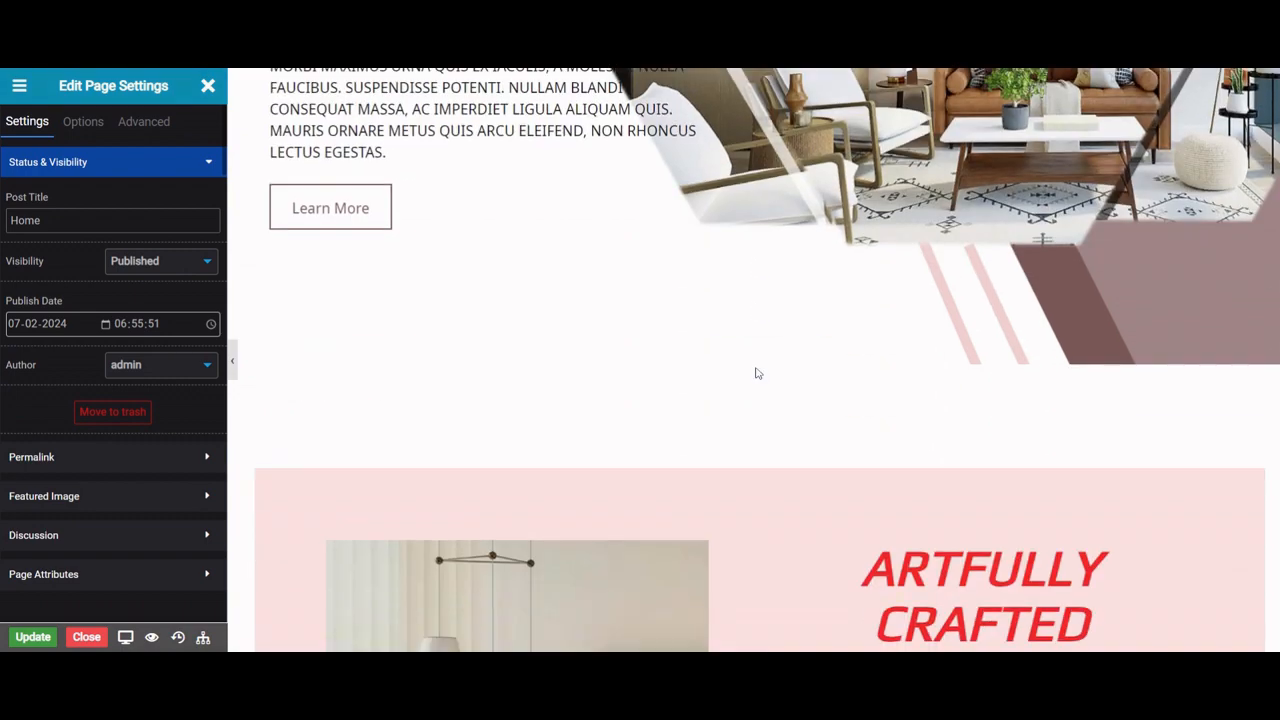
scroll("up", 3)
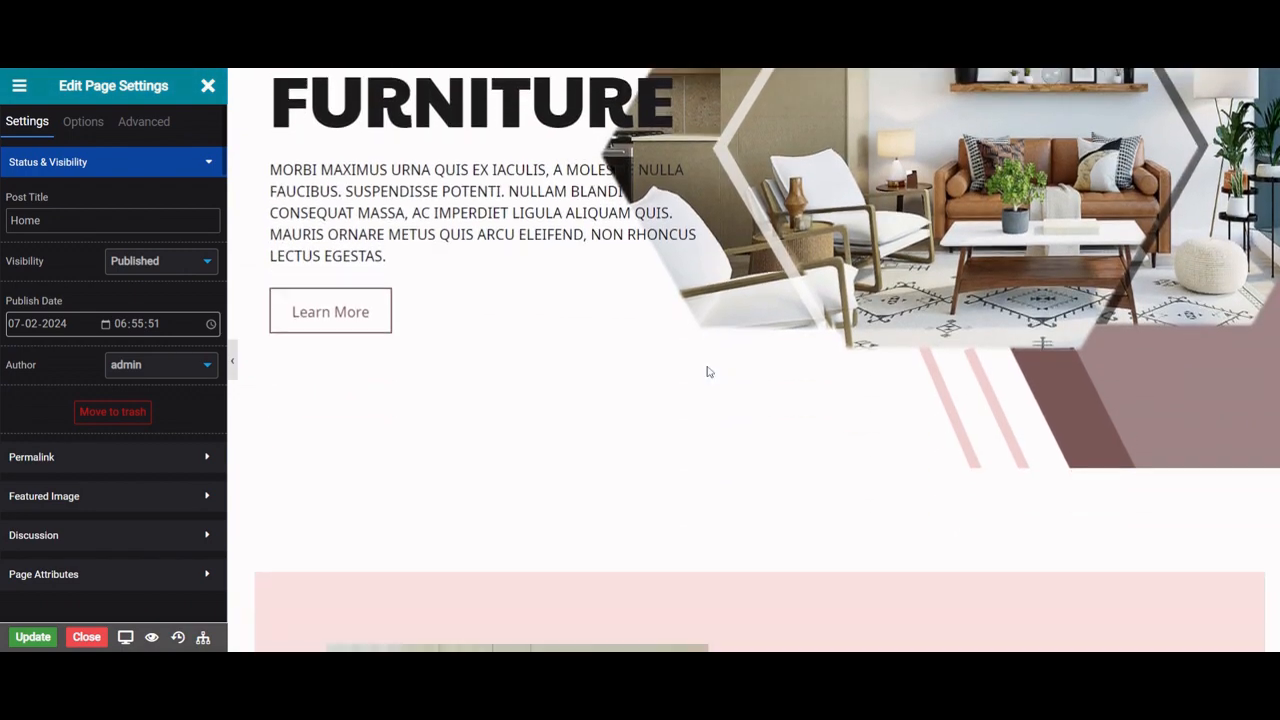
scroll("down", 3)
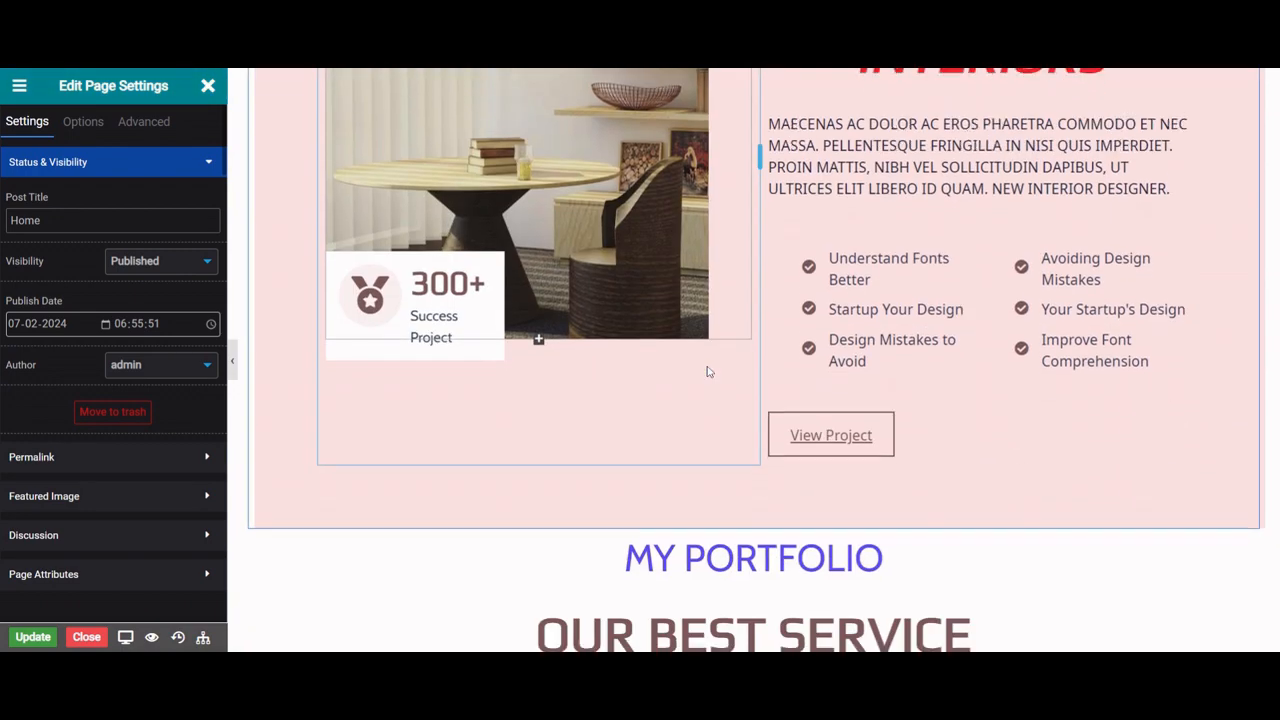
scroll("down", 3)
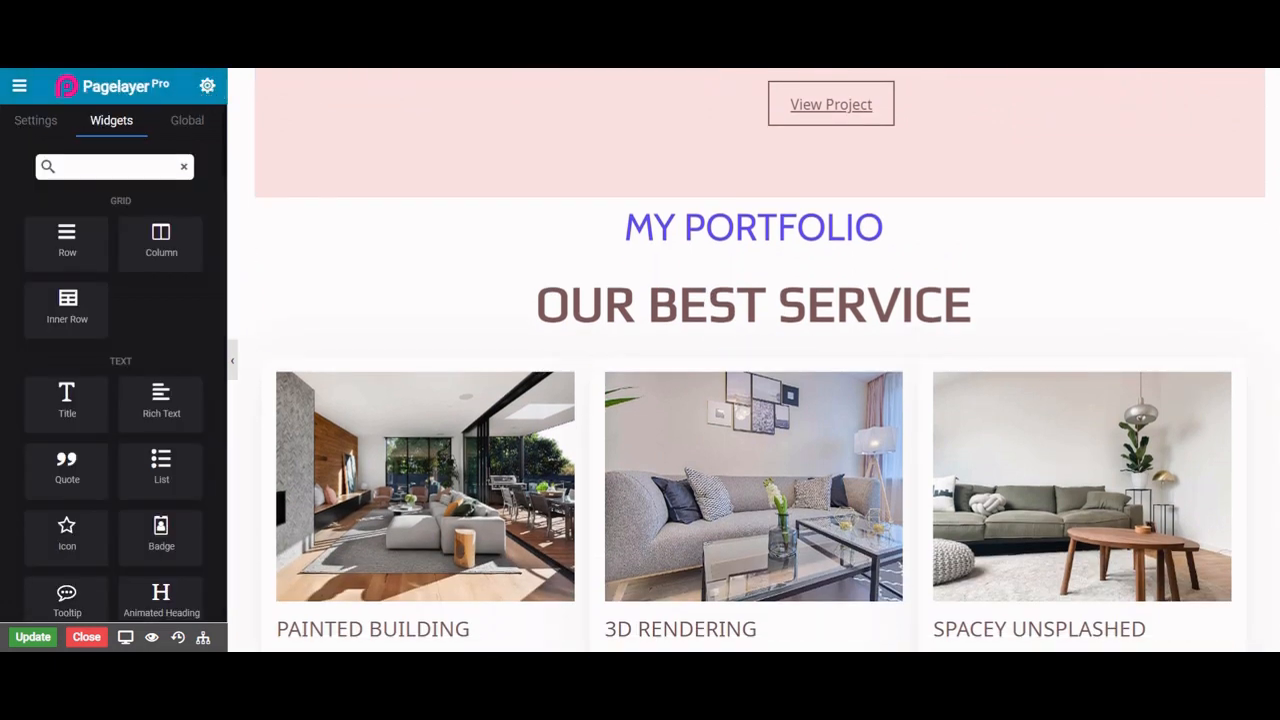
Step: Find the Button widget via 'but', place it under My Portfolio and link it to a suggested blog post
type("b")
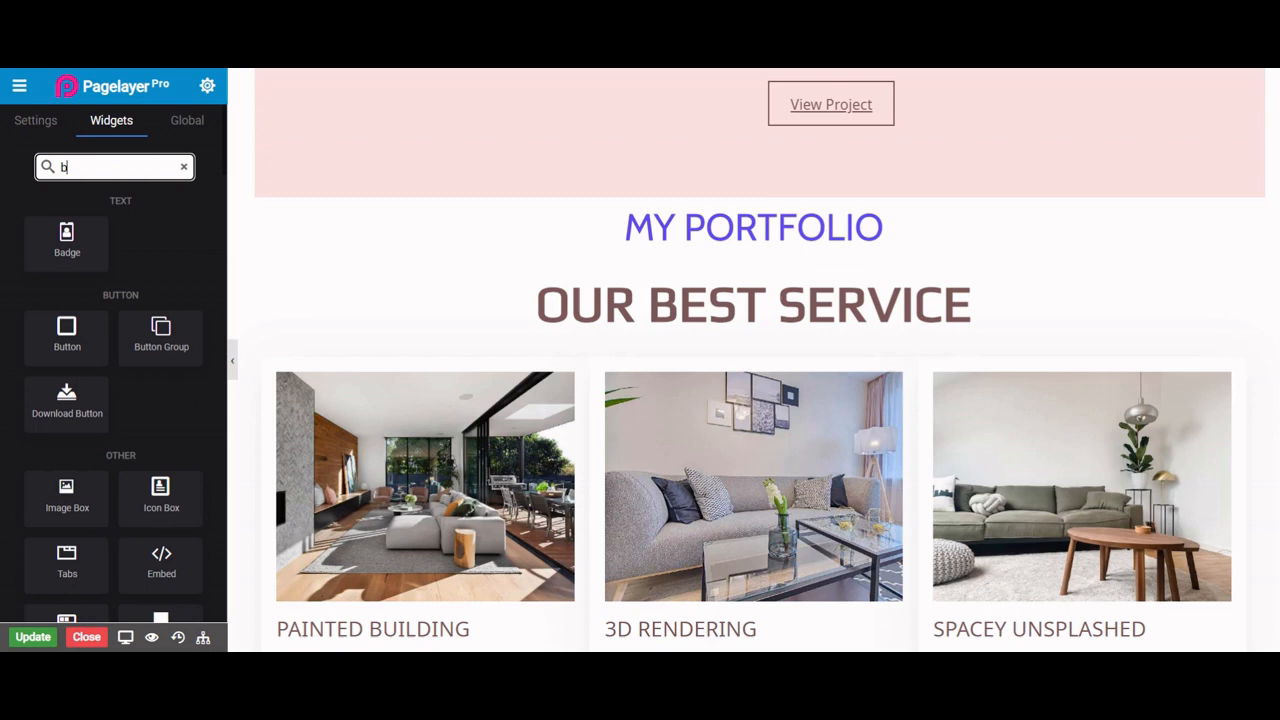
type("ut")
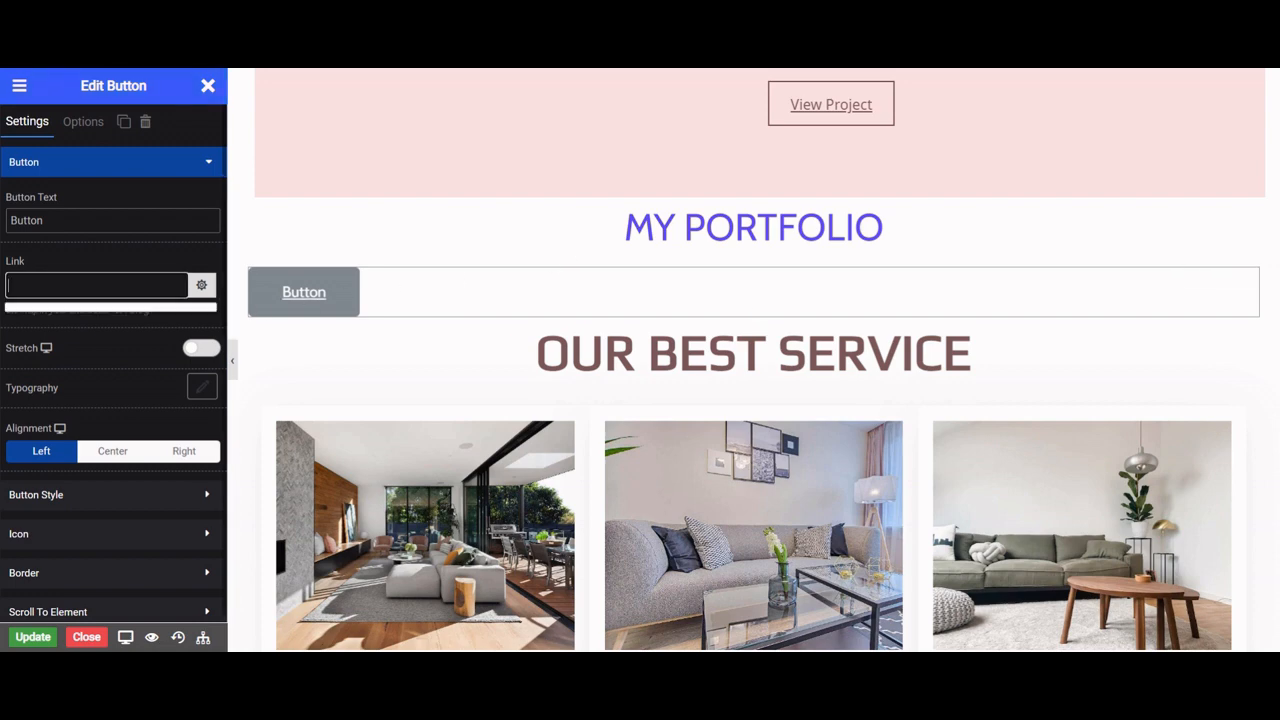
type("h")
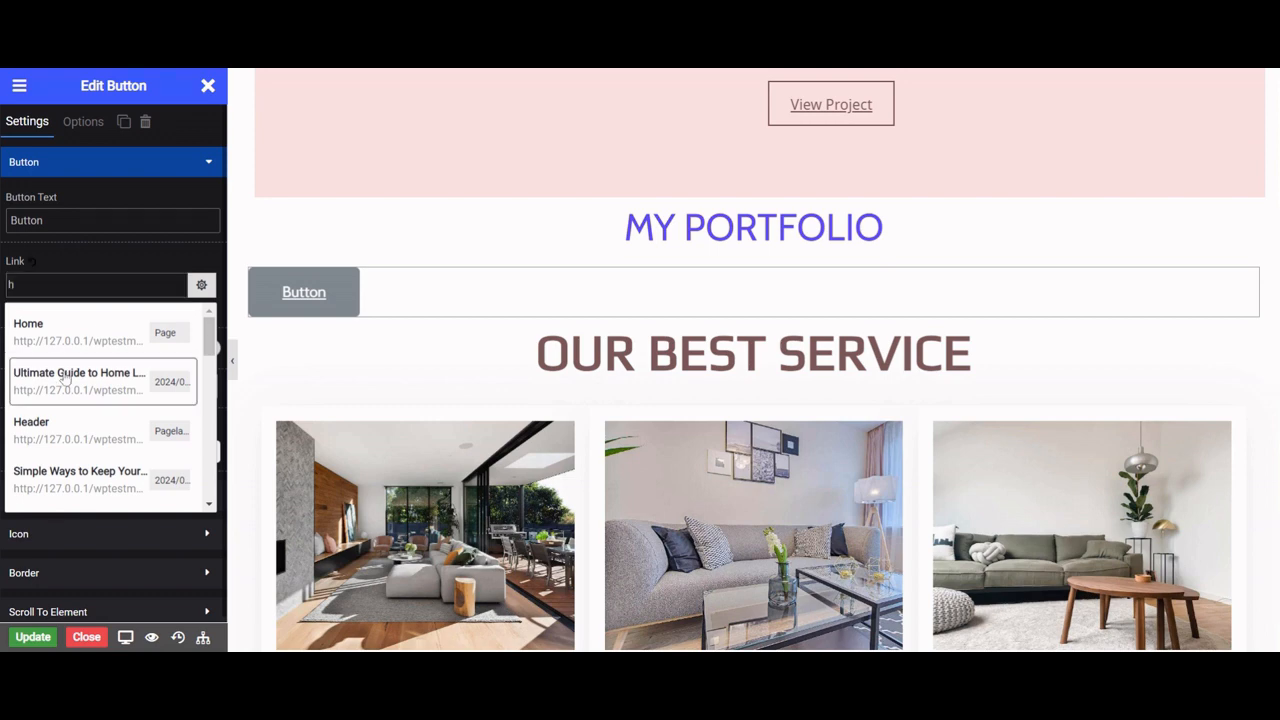
left_click(78, 380)
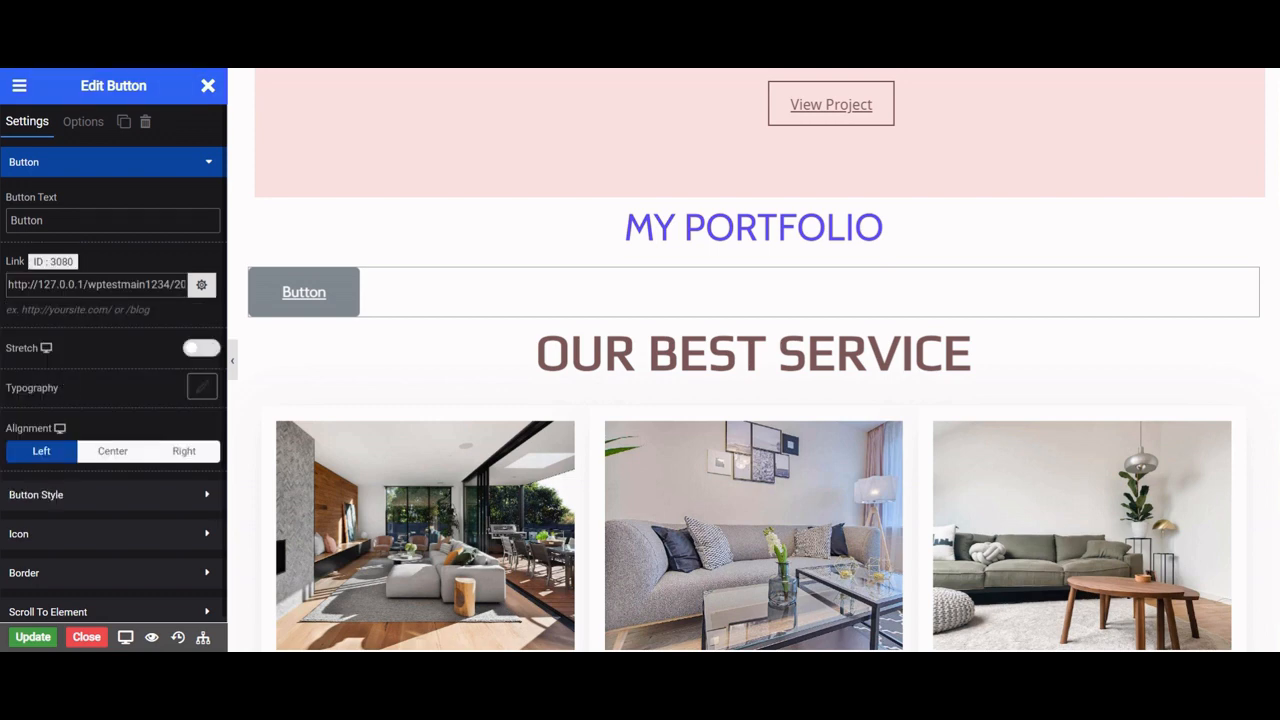
Step: Leave Stretch off, set the button Alignment to Center and save with Update
left_click(200, 348)
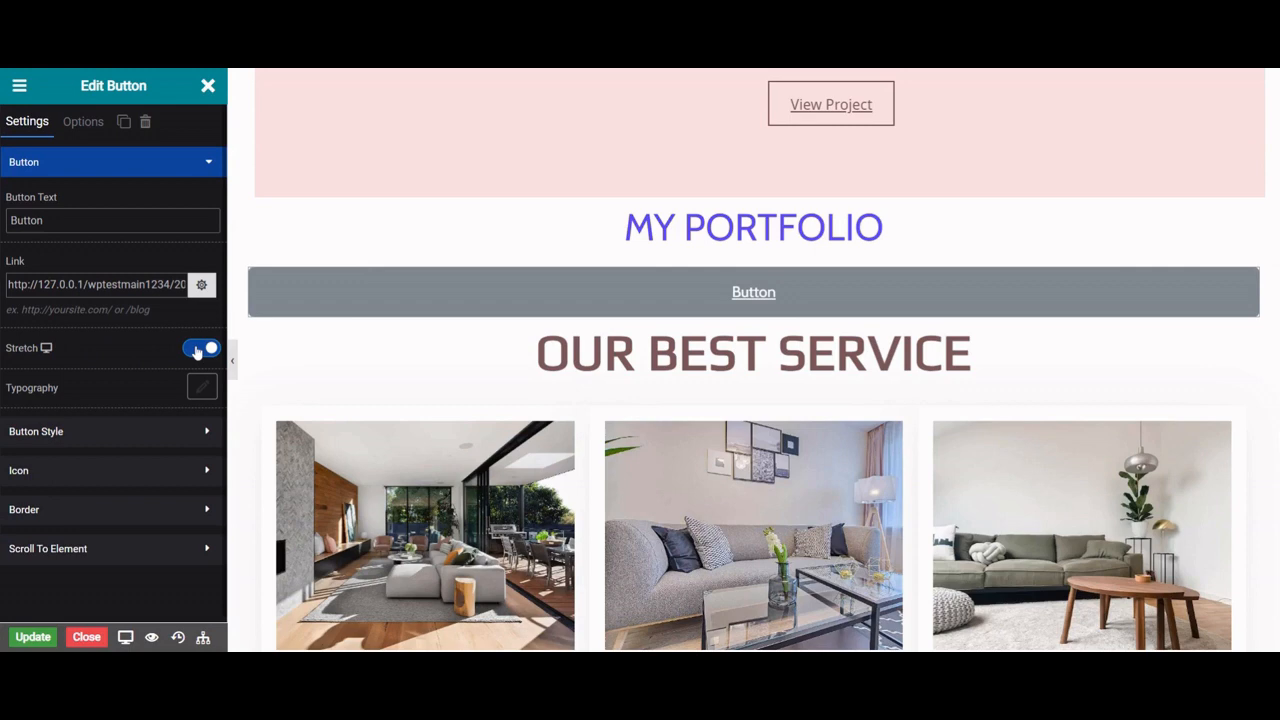
left_click(200, 348)
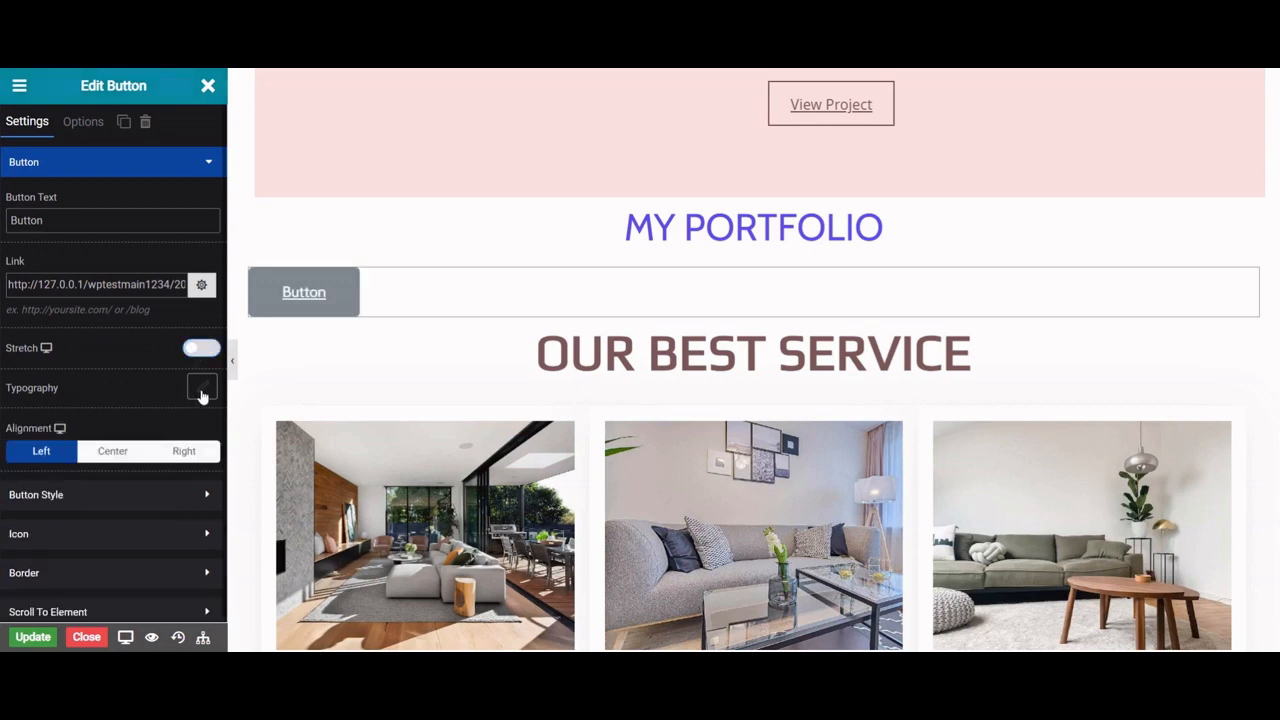
left_click(112, 452)
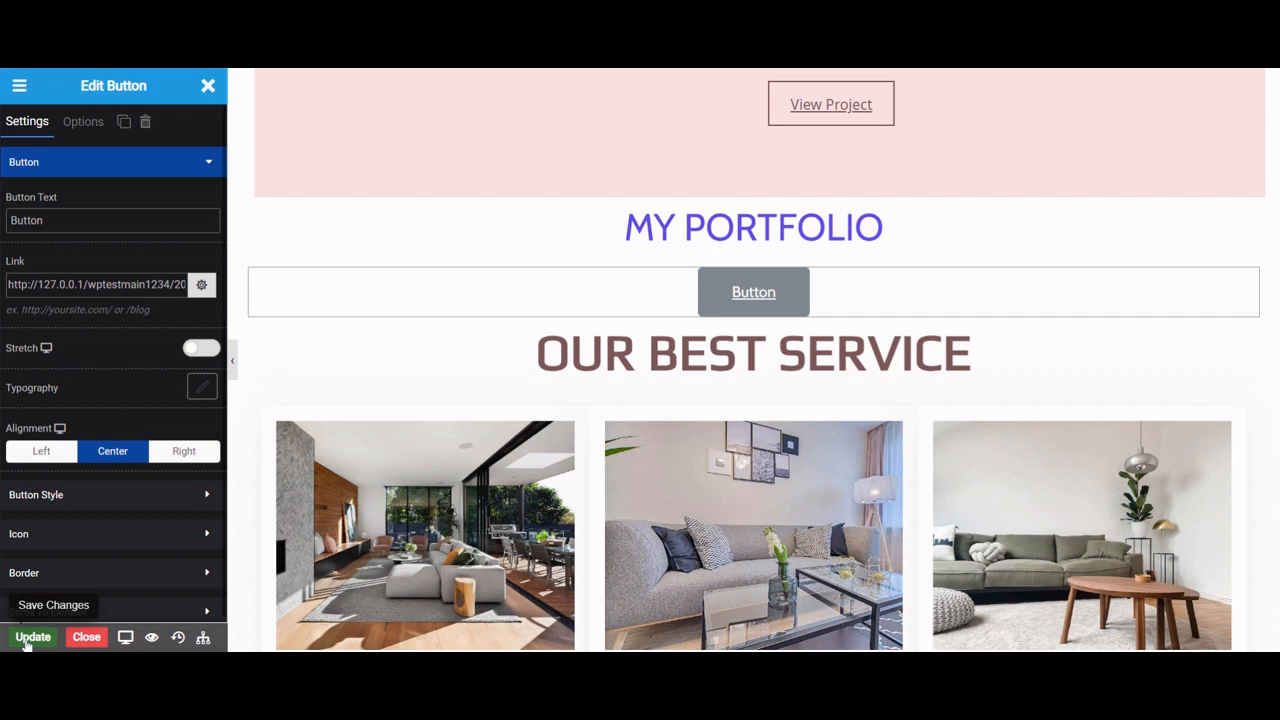
left_click(32, 636)
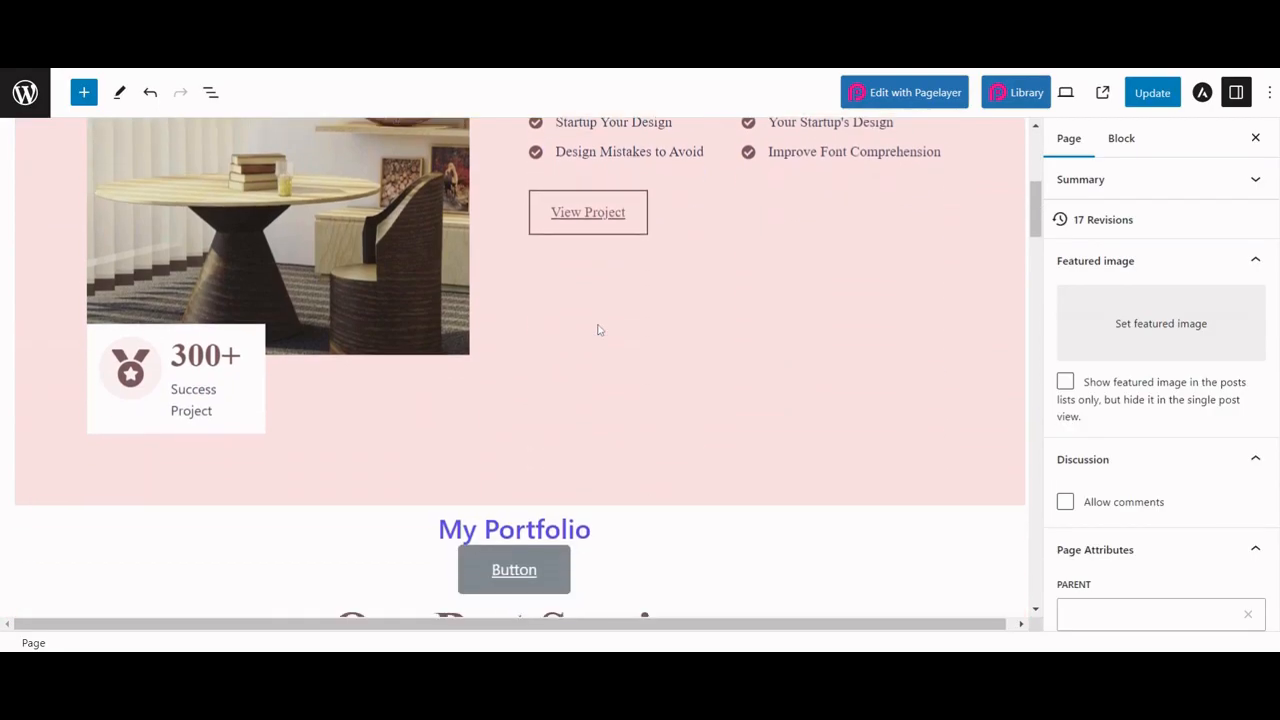
Step: Check the centered button in the block editor, then view the live Home page
scroll("down", 3)
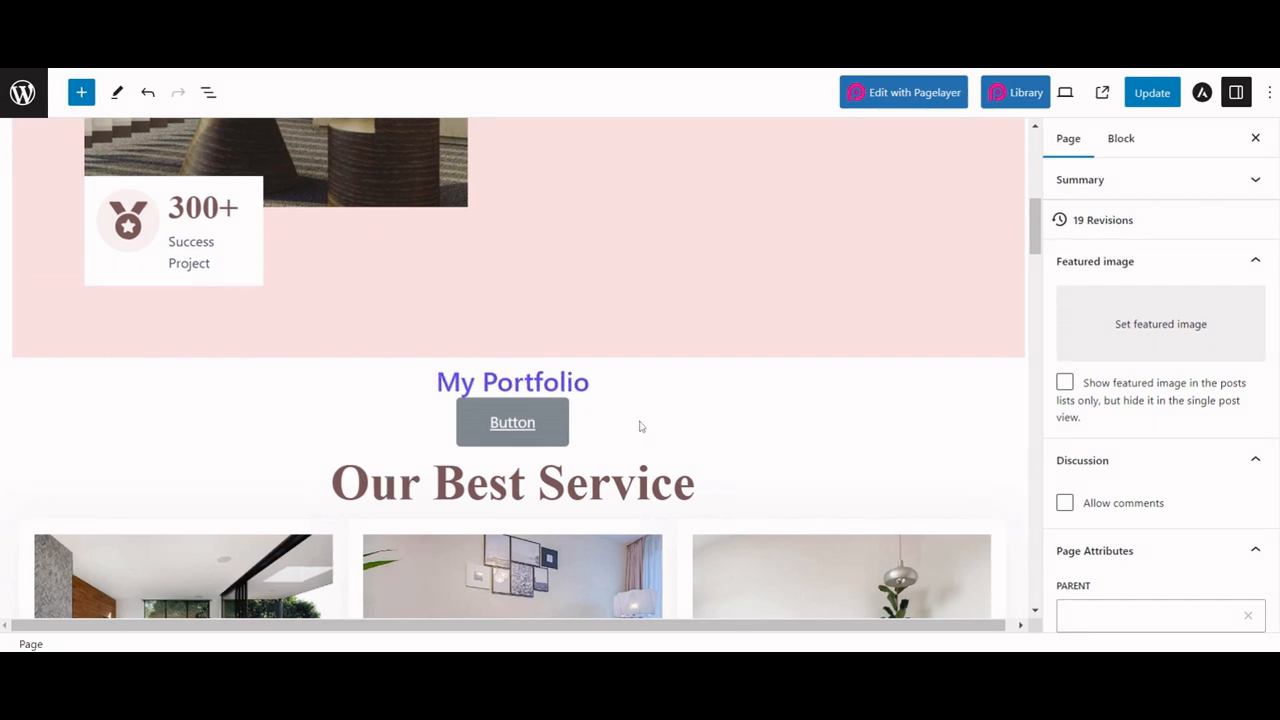
mouse_move(1104, 92)
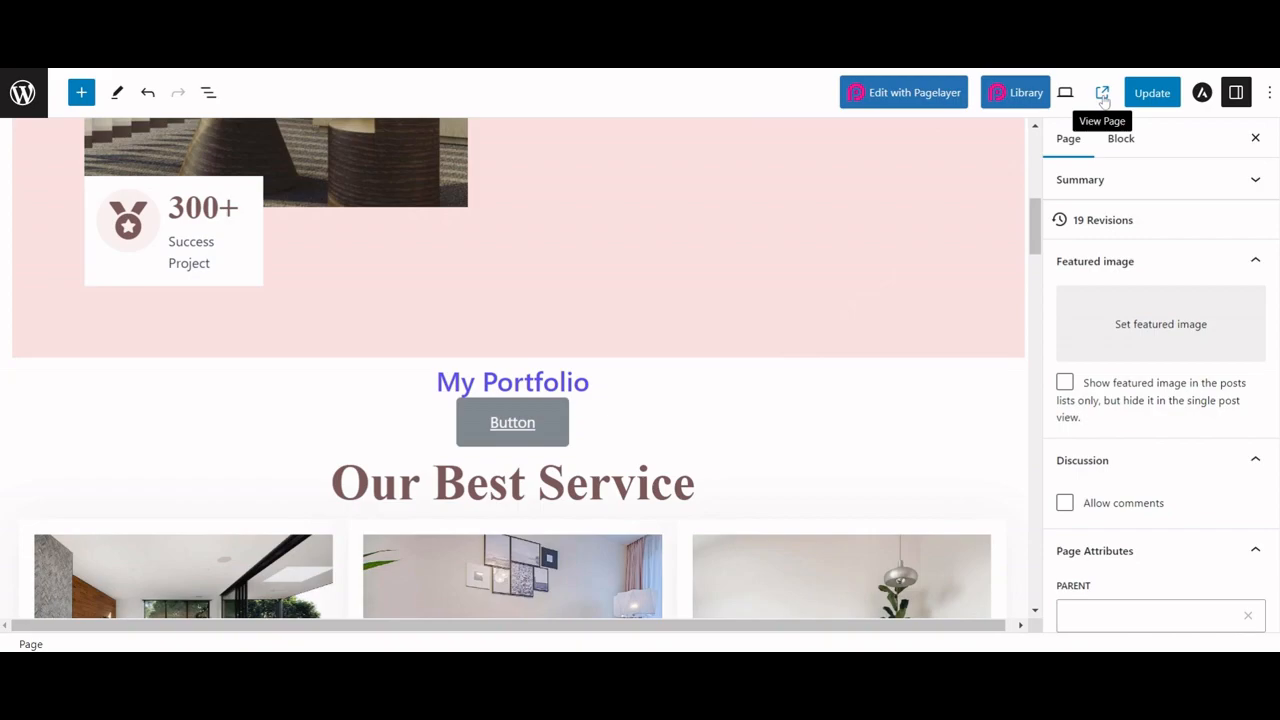
left_click(1104, 92)
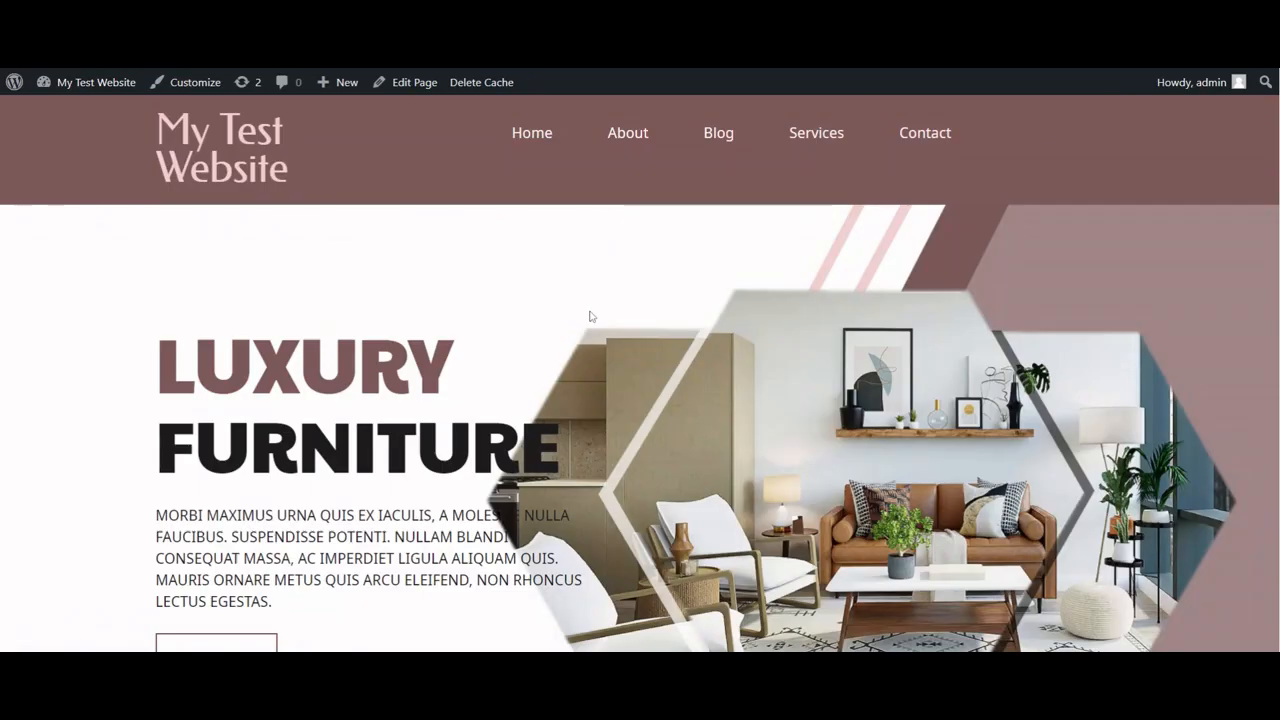
scroll("down", 3)
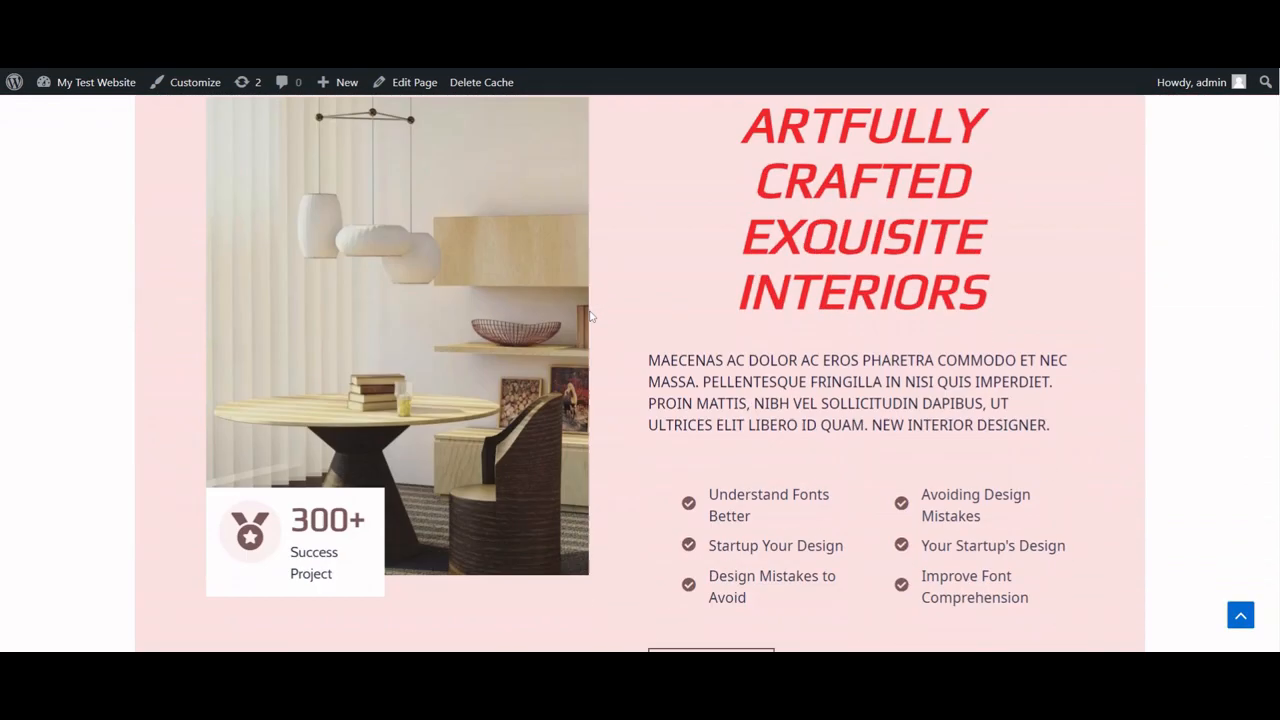
scroll("down", 3)
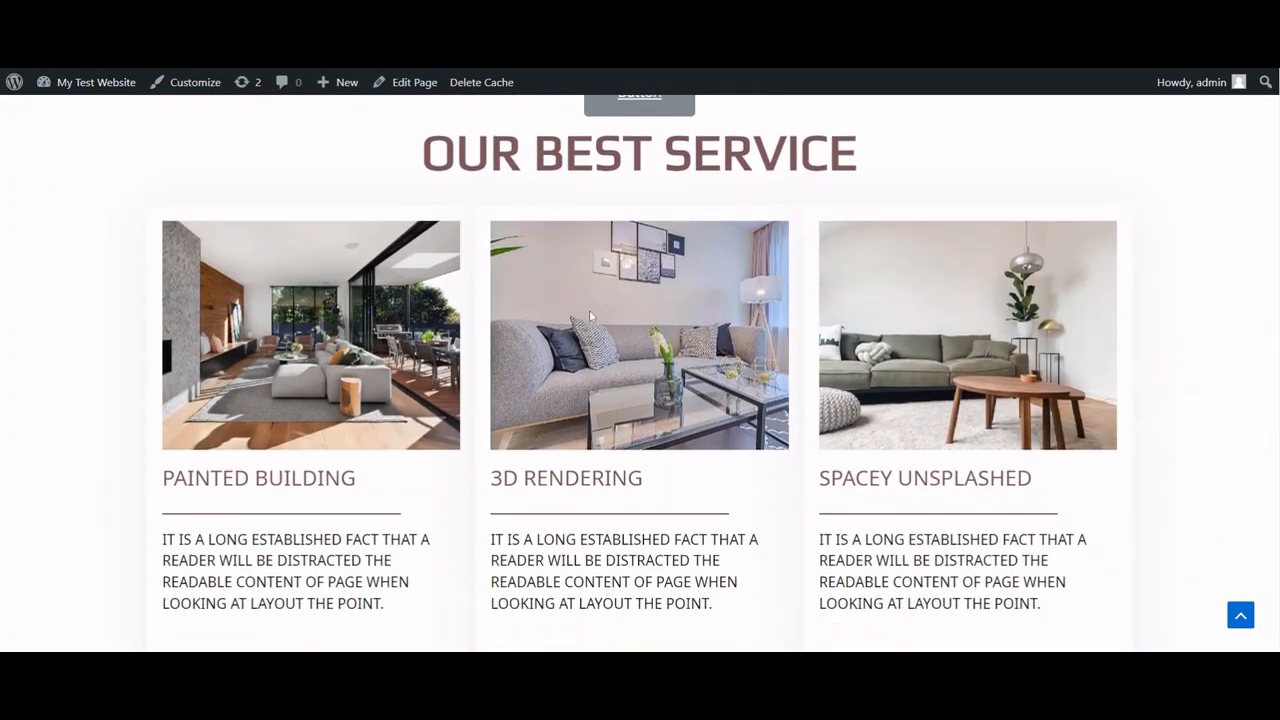
scroll("down", 3)
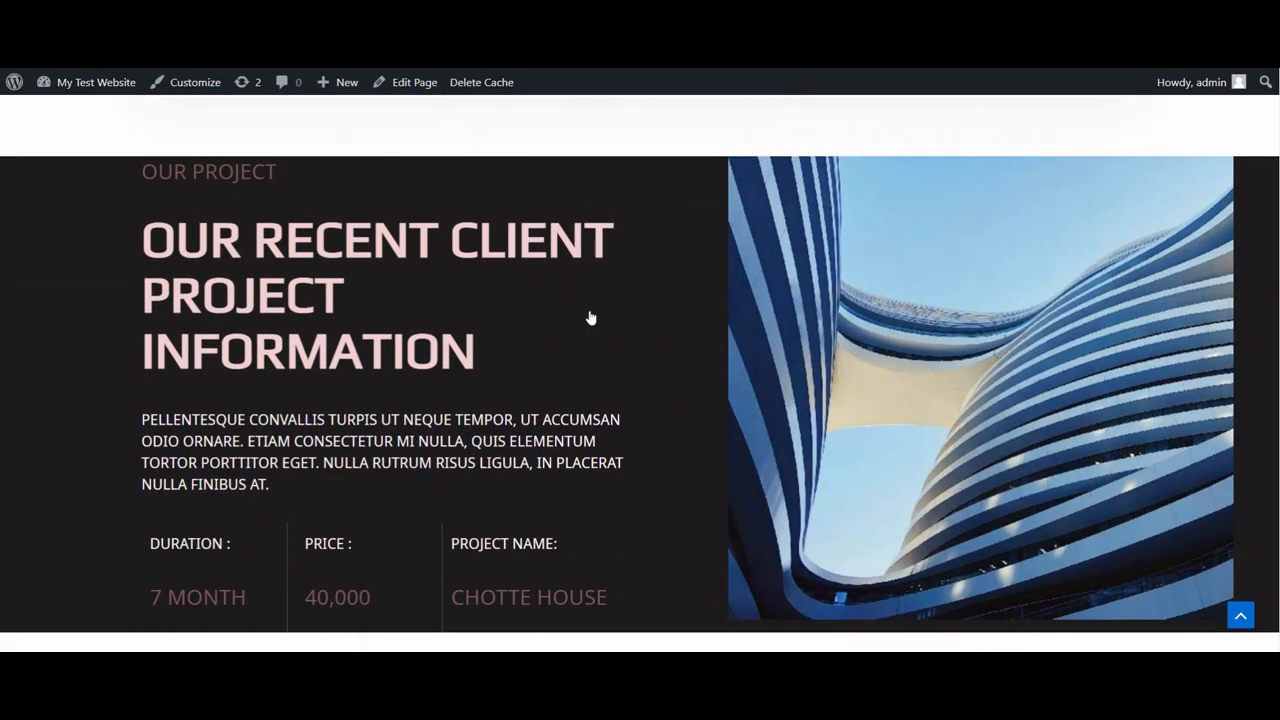
scroll("down", 3)
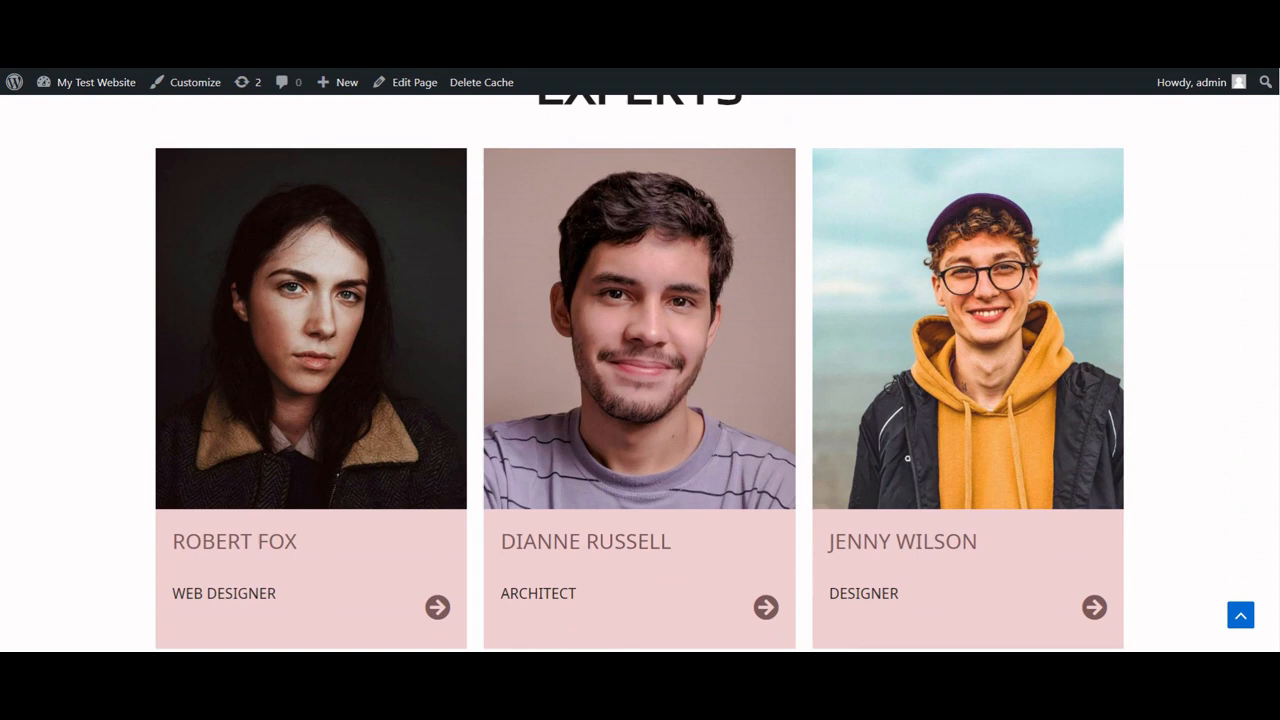
scroll("down", 3)
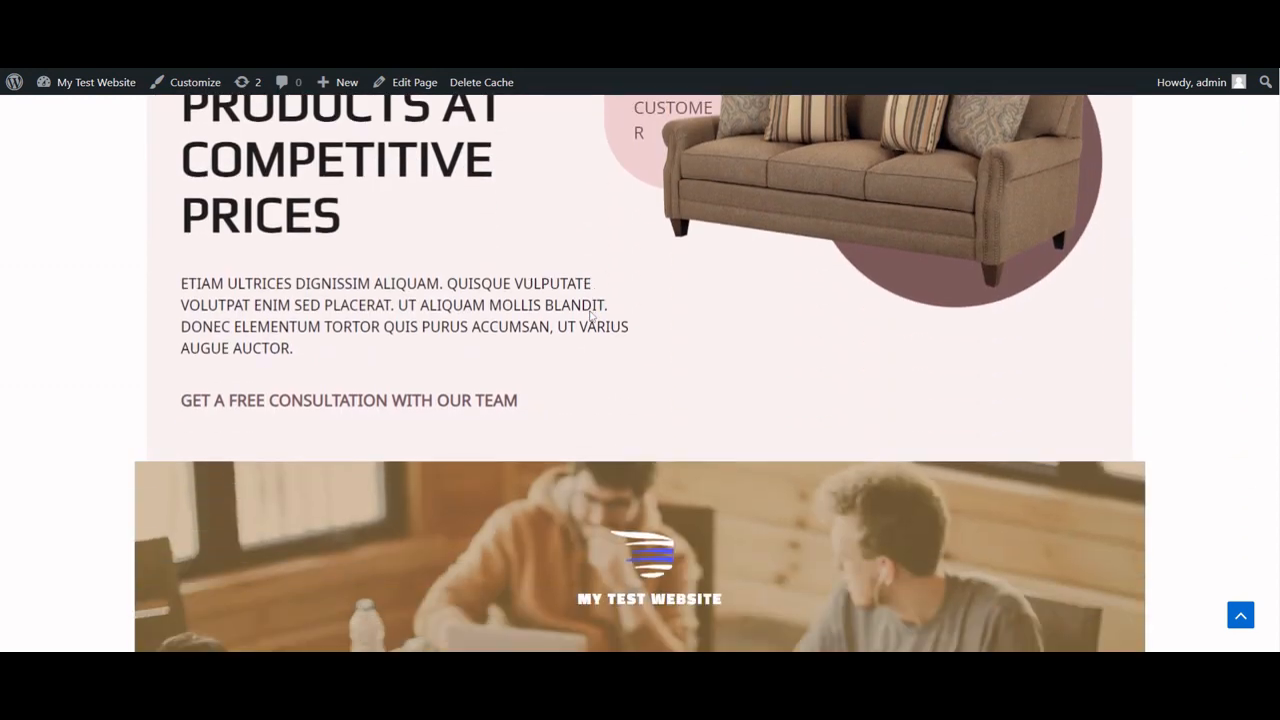